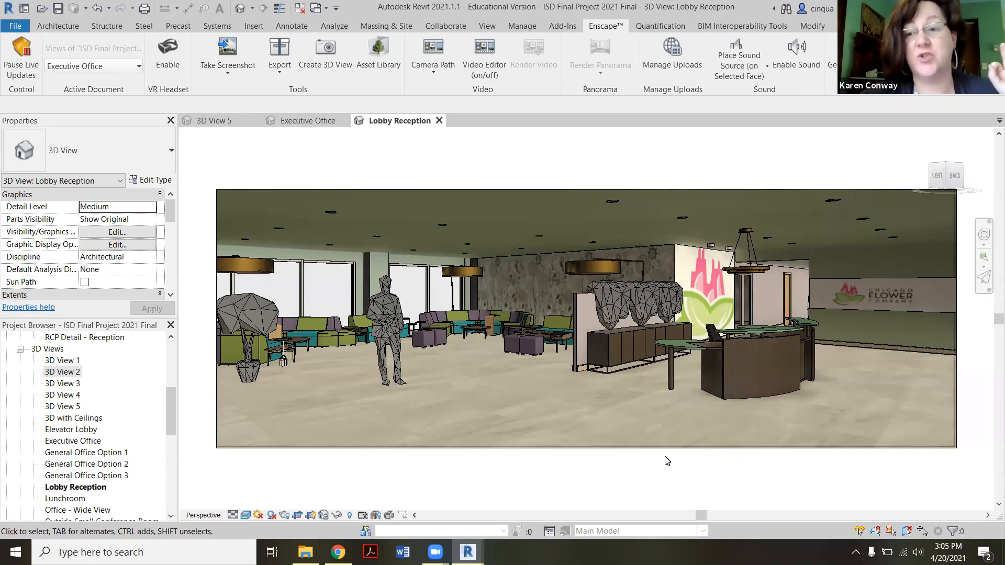
pyautogui.moveTo(130, 428)
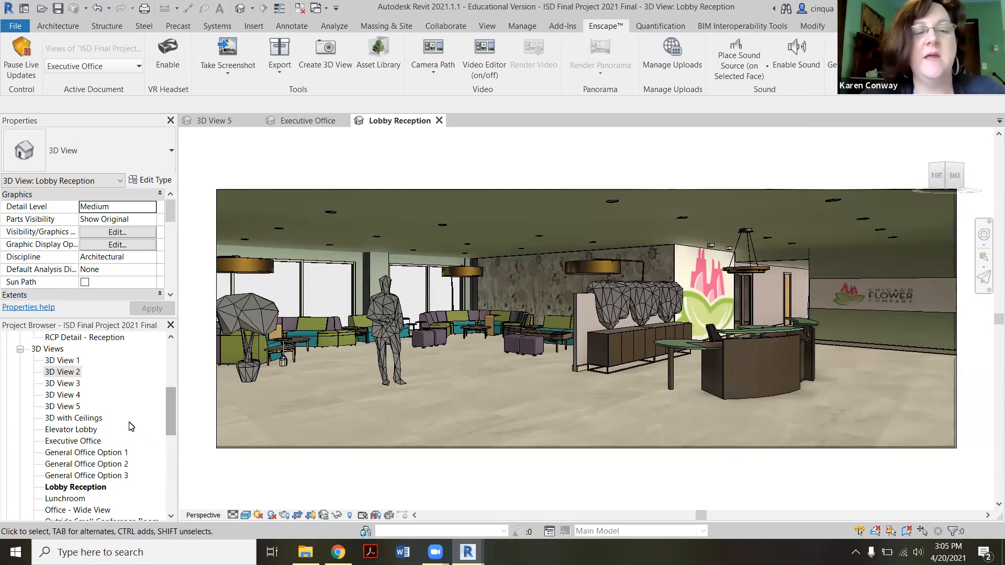
pyautogui.moveTo(74, 414)
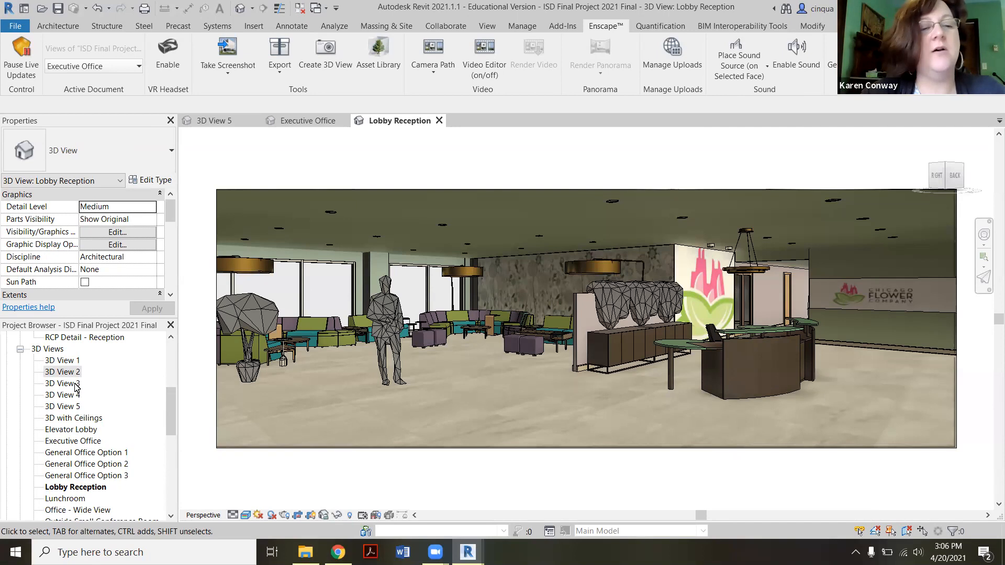
pyautogui.moveTo(87, 411)
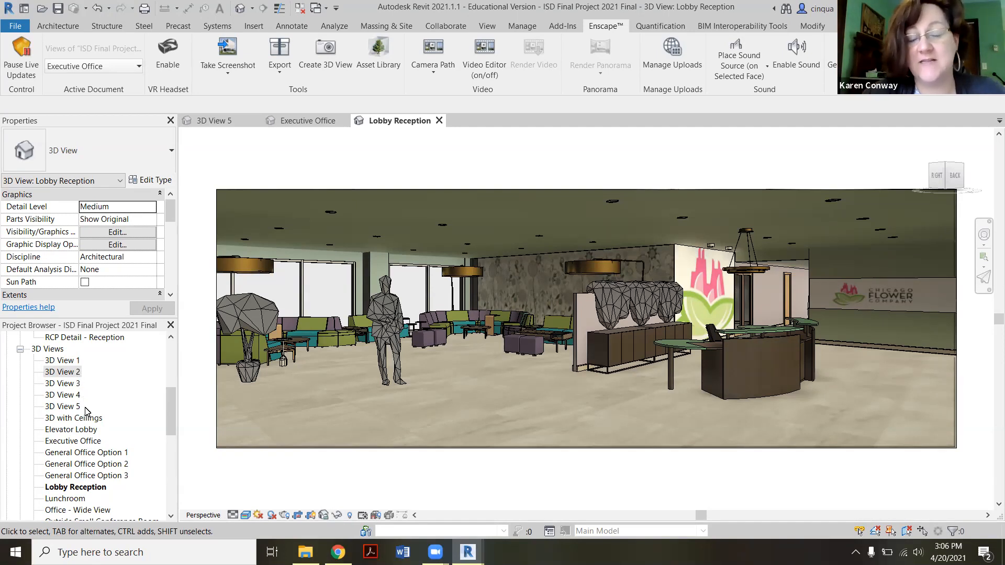
pyautogui.moveTo(72, 360)
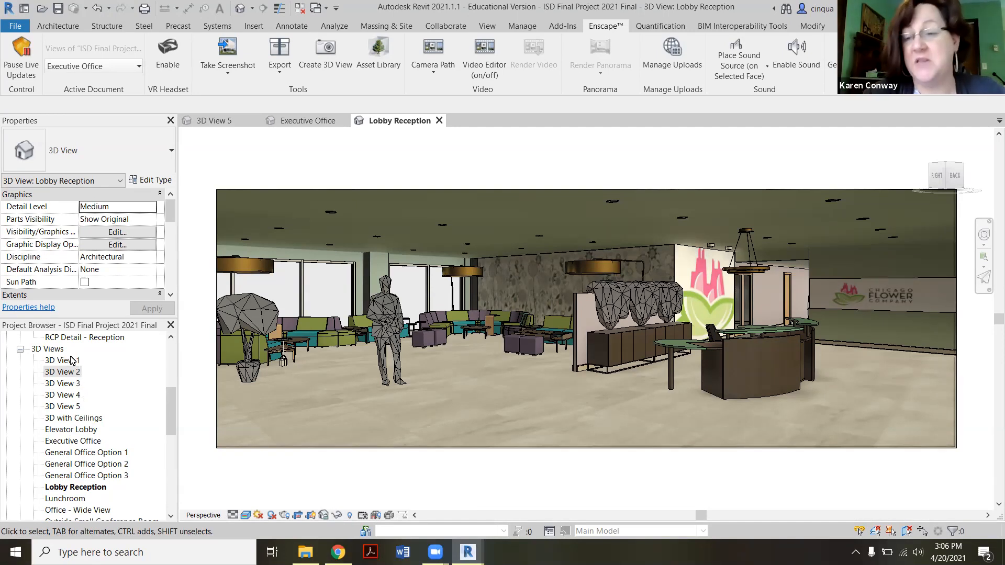
# Step: Bring up the Project Browser options for 3D View 2 to expand all view branches
pyautogui.rightClick(61, 372)
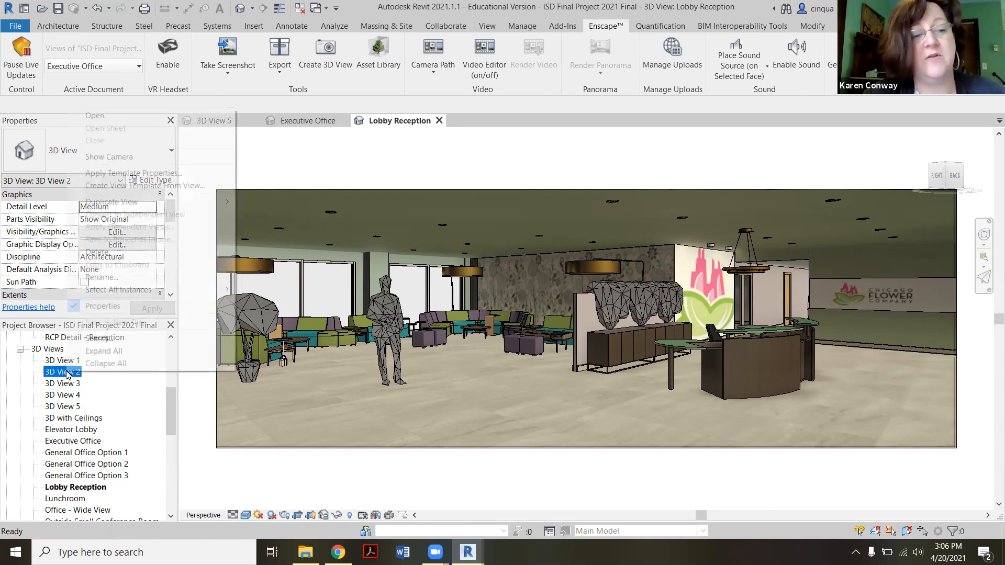
pyautogui.moveTo(134, 352)
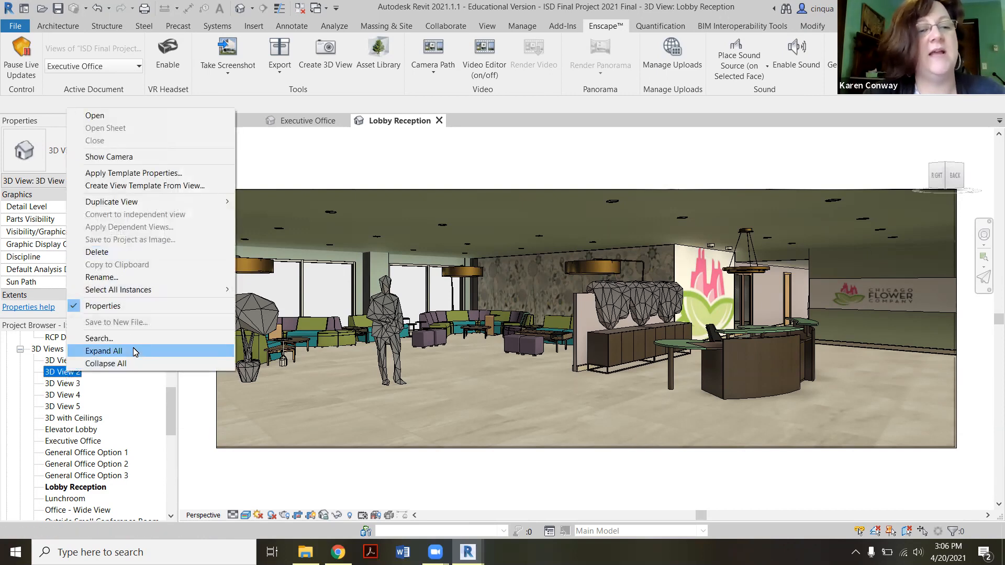
pyautogui.moveTo(107, 290)
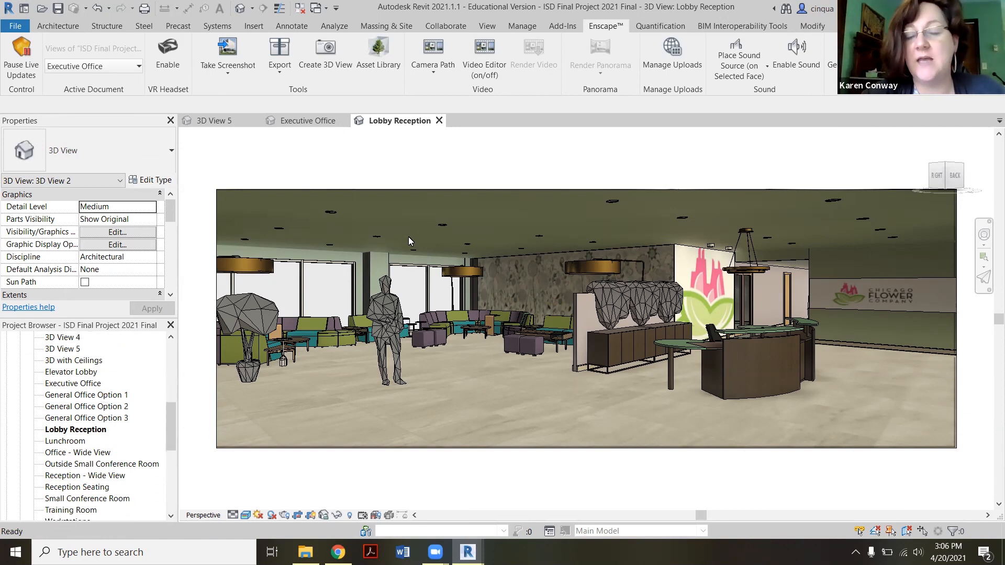
pyautogui.moveTo(457, 171)
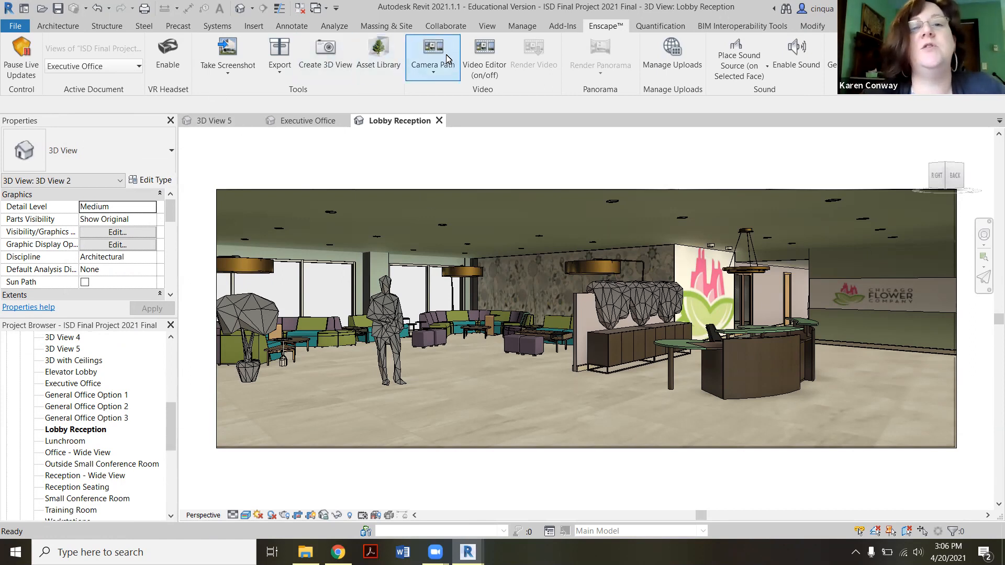
# Step: Review the Rendering dialog, keeping Medium quality and the Interior: Sun and Artificial lighting scheme
pyautogui.click(486, 25)
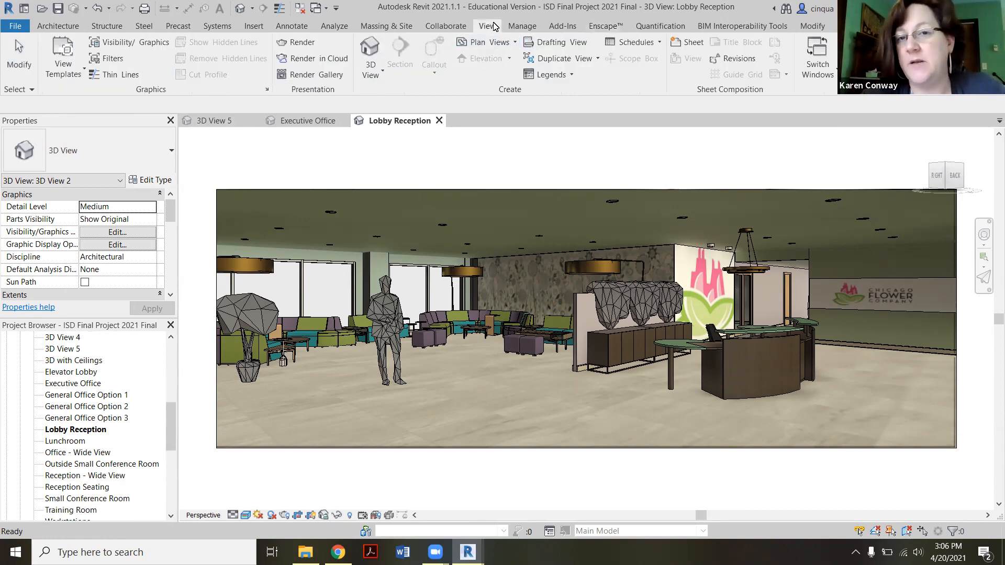
pyautogui.moveTo(301, 44)
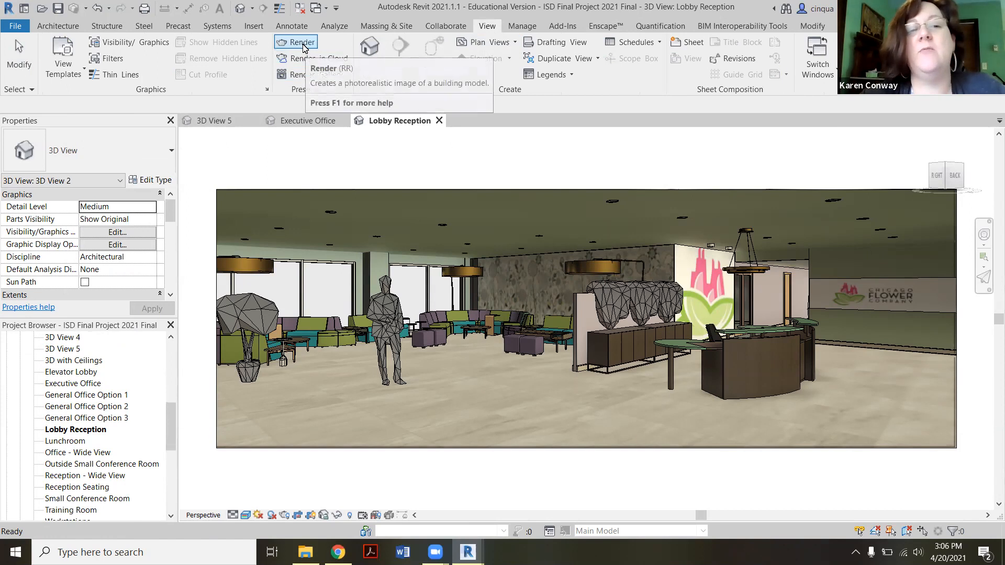
pyautogui.click(295, 42)
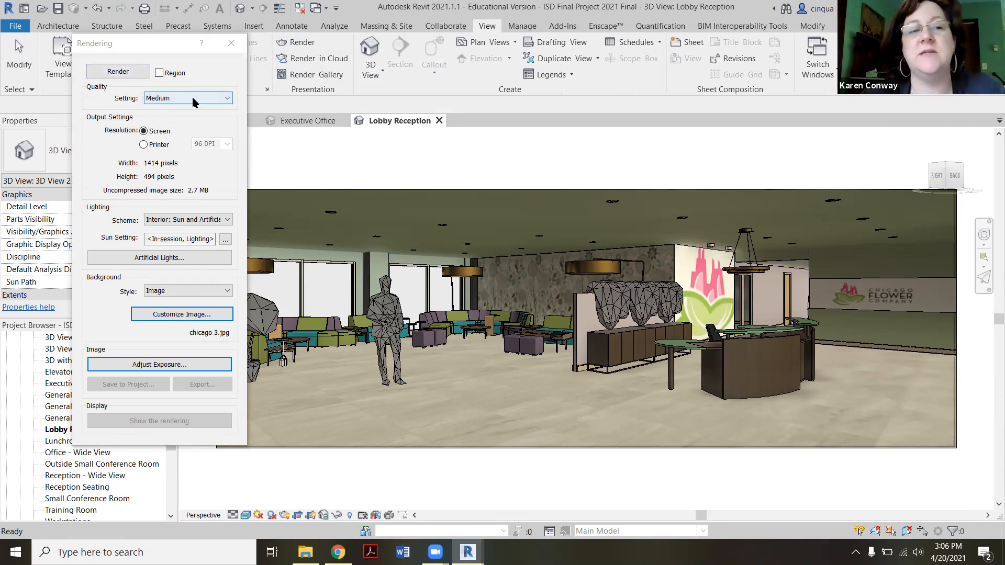
pyautogui.moveTo(199, 98)
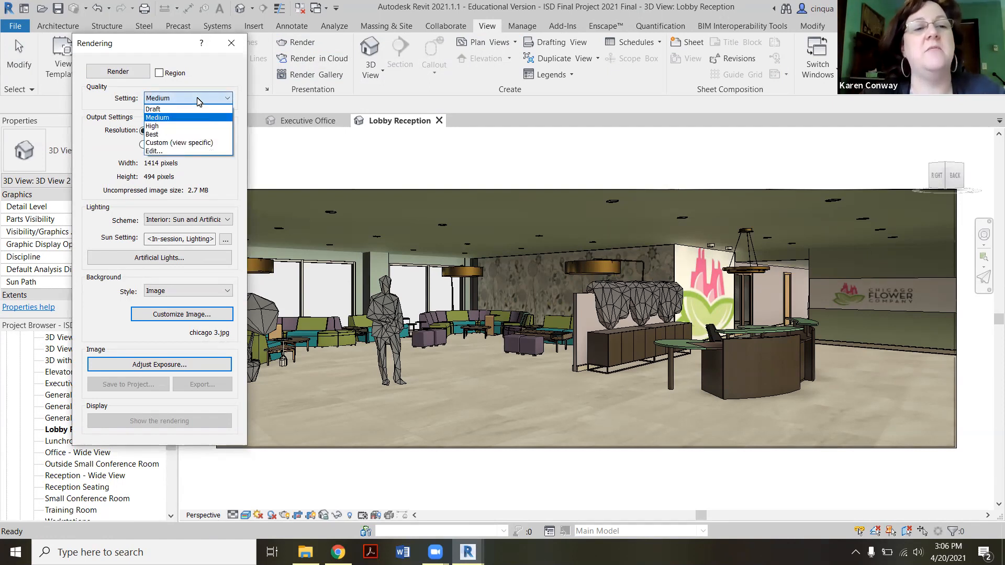
pyautogui.click(180, 118)
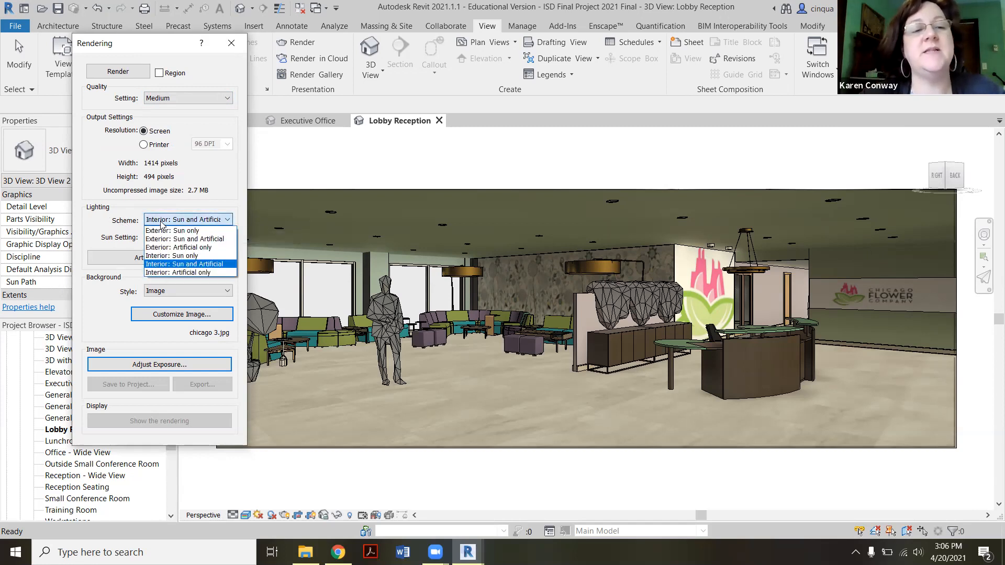
pyautogui.moveTo(172, 231)
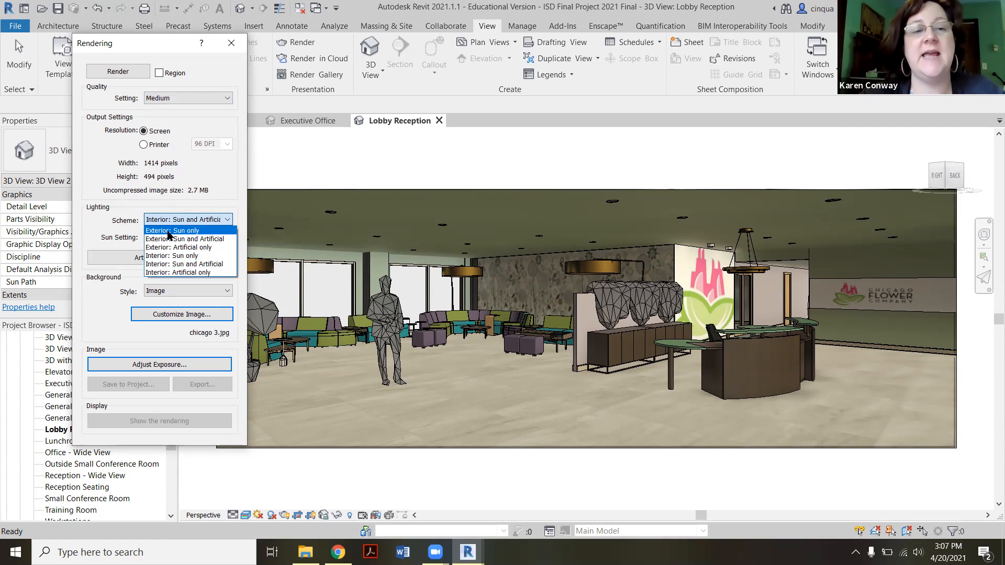
pyautogui.moveTo(173, 248)
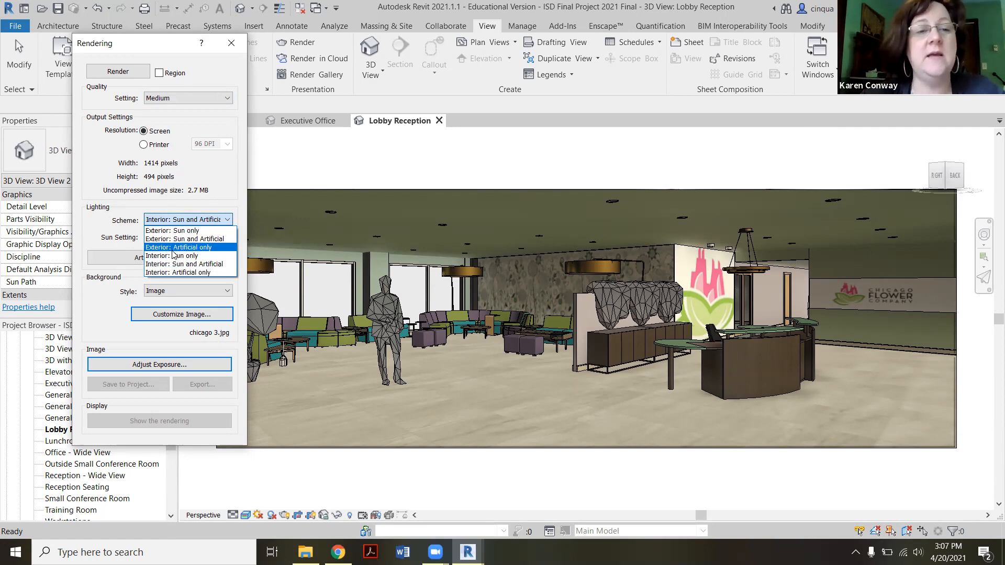
pyautogui.moveTo(184, 264)
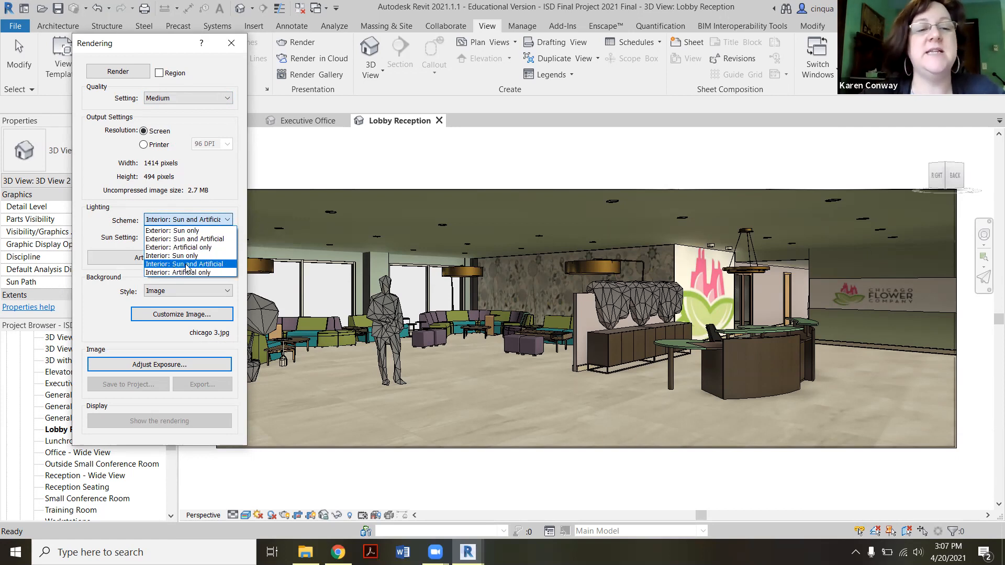
pyautogui.click(185, 264)
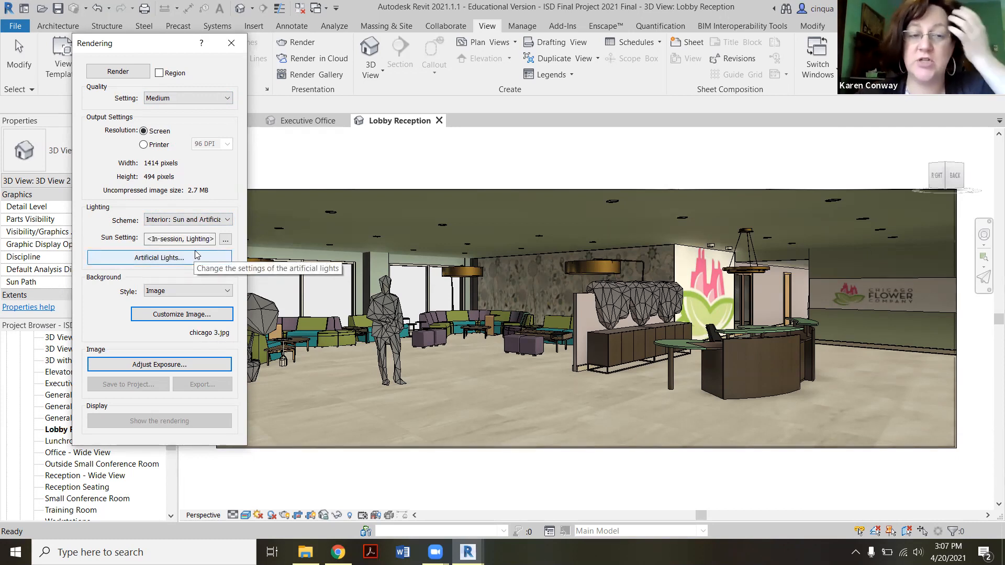
pyautogui.moveTo(202, 233)
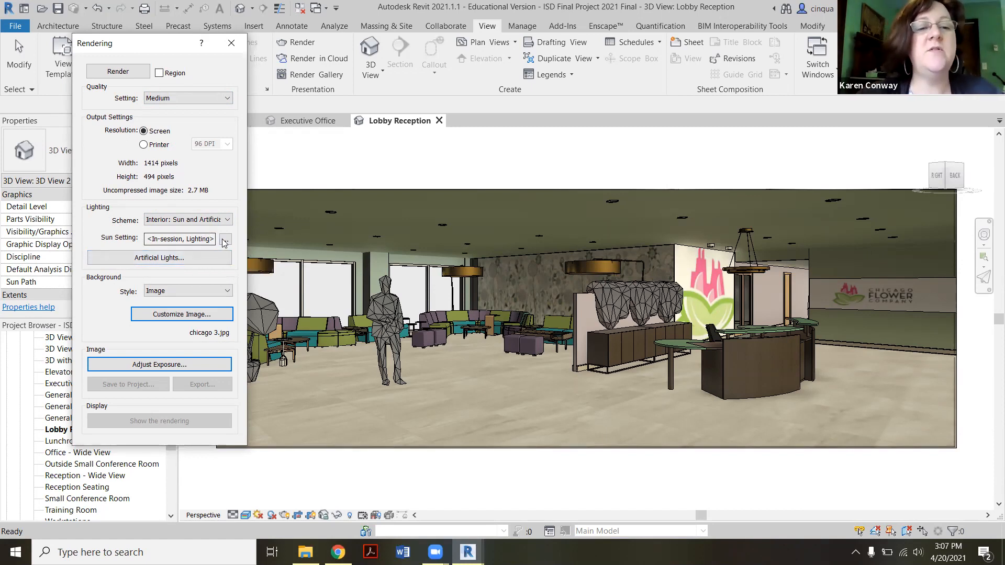
pyautogui.click(226, 240)
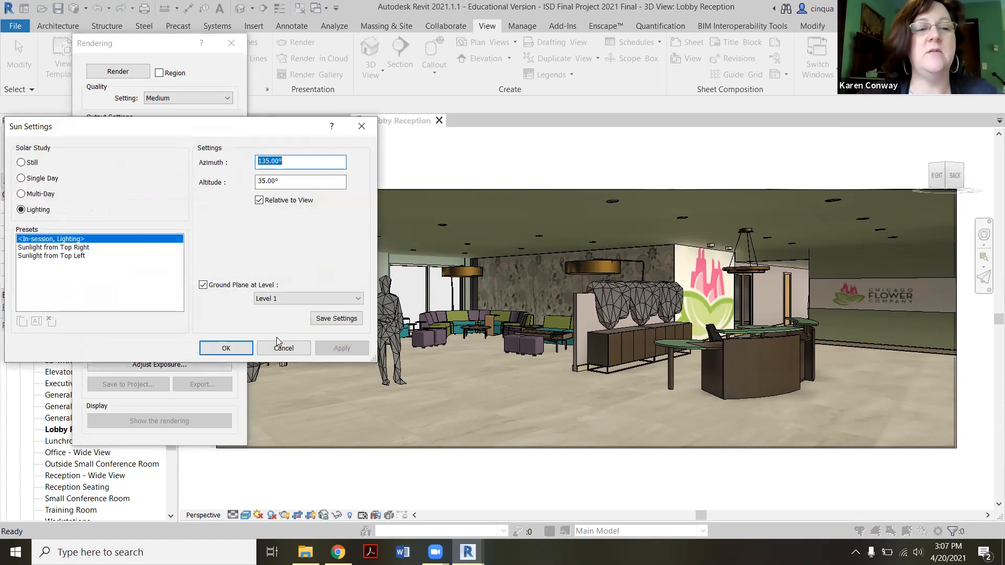
pyautogui.click(189, 220)
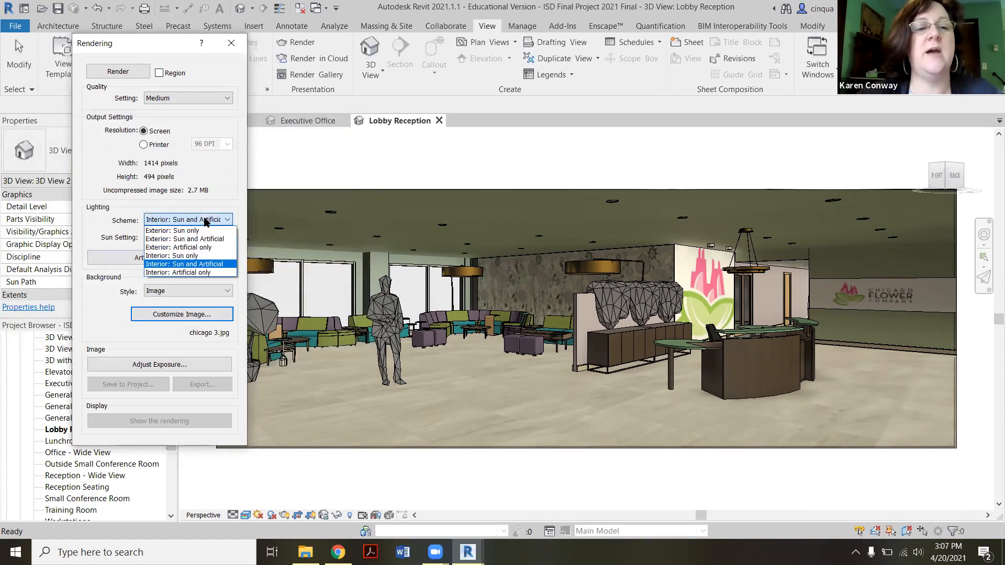
pyautogui.moveTo(188, 273)
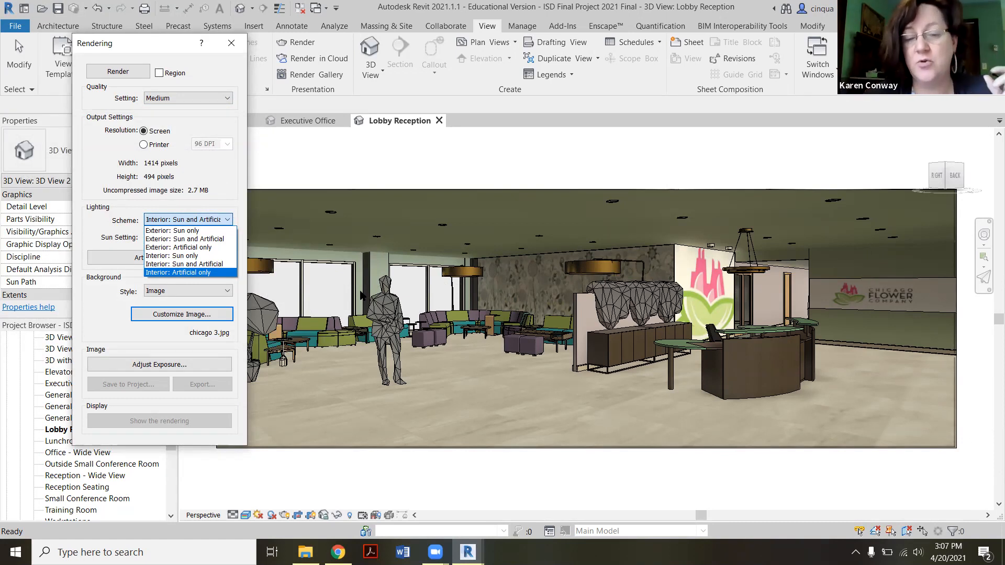
pyautogui.moveTo(443, 329)
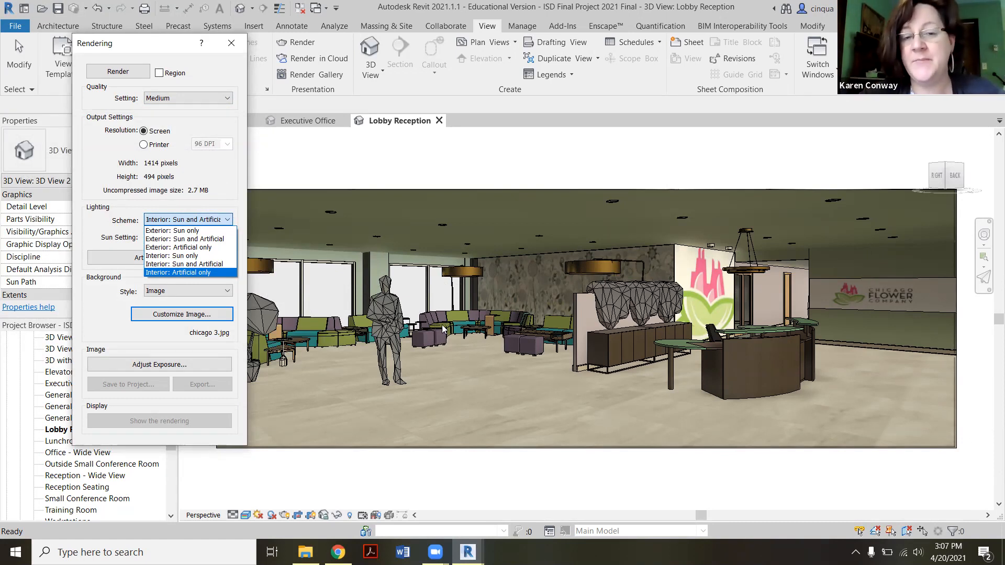
pyautogui.moveTo(444, 328)
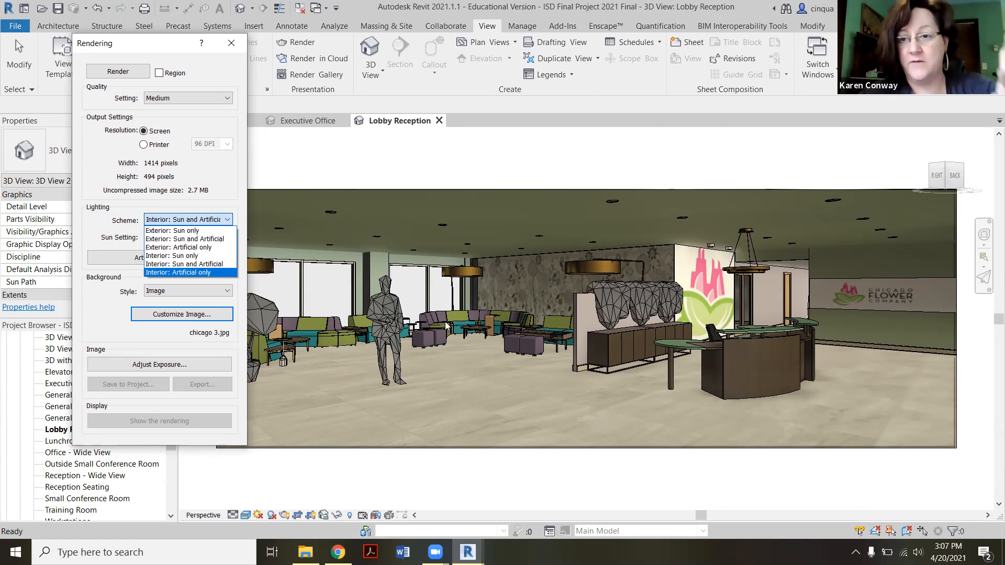
pyautogui.moveTo(777, 341)
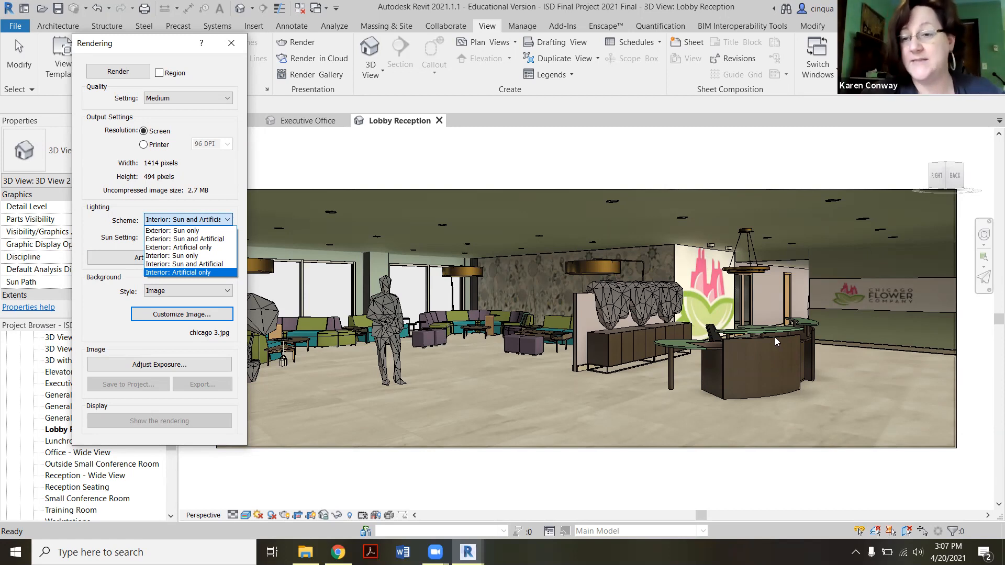
pyautogui.moveTo(214, 439)
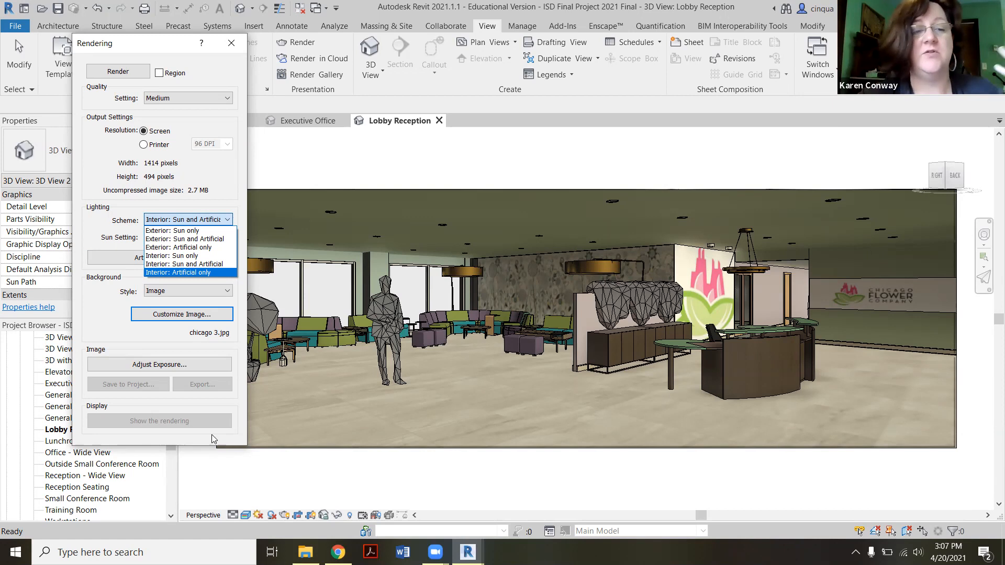
pyautogui.moveTo(189, 346)
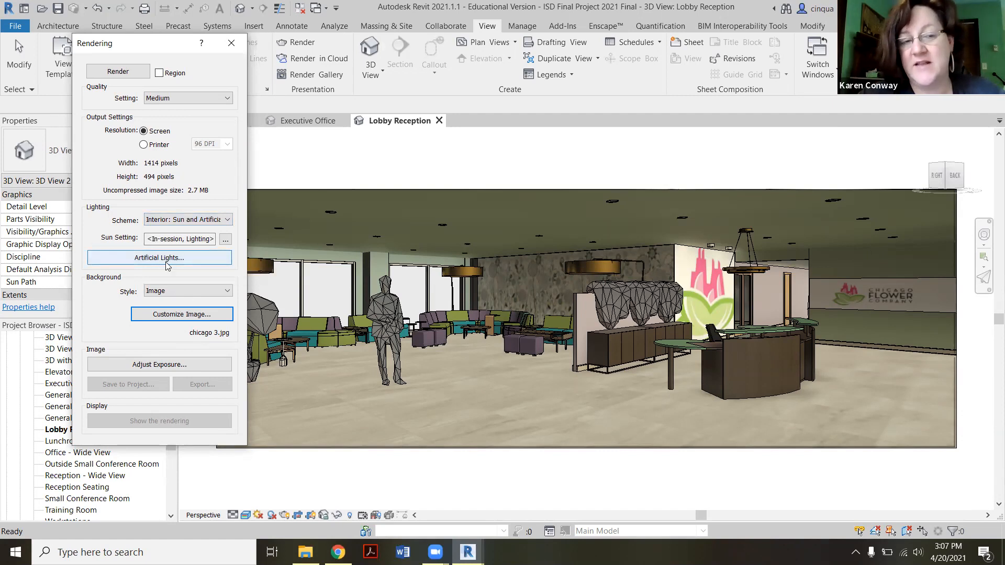
pyautogui.moveTo(166, 265)
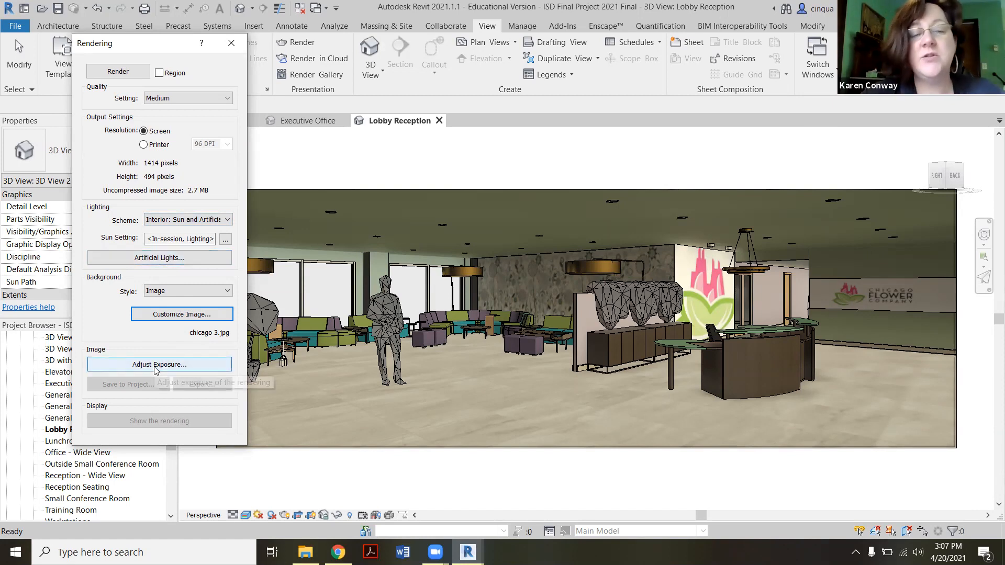
# Step: Adjust the render exposure toward Brighter, to an exposure value of 7.85
pyautogui.click(159, 364)
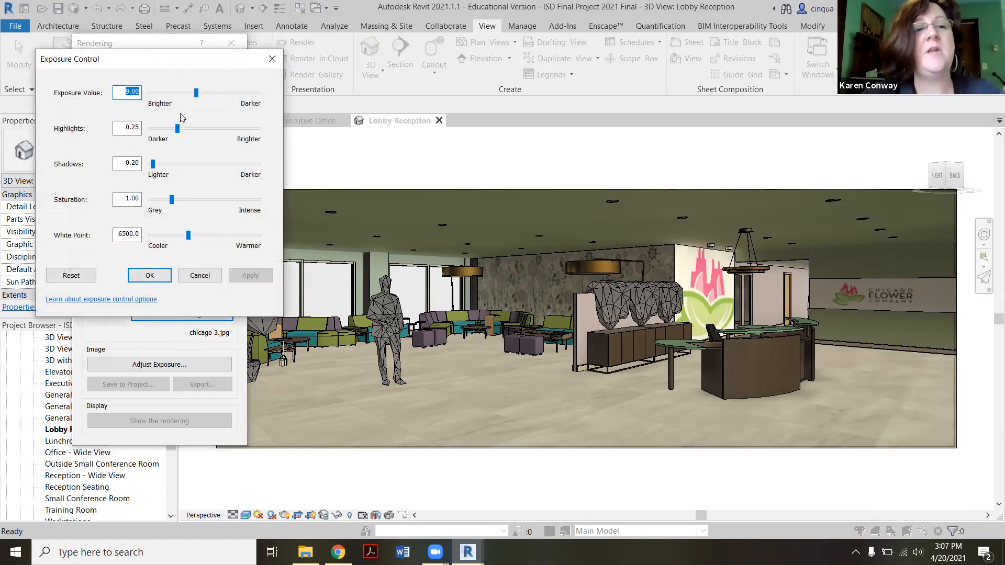
pyautogui.moveTo(196, 93); pyautogui.dragTo(190, 93)
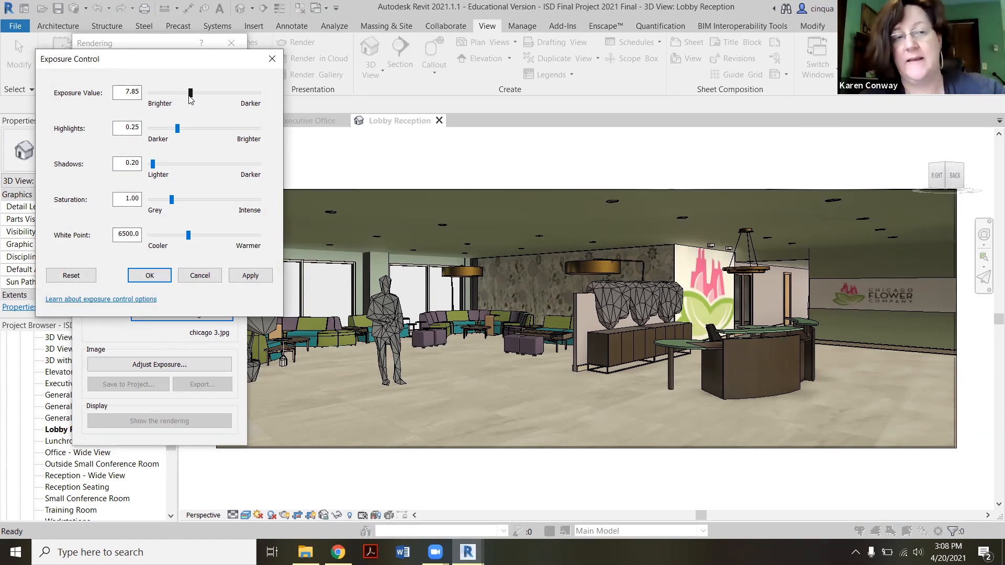
pyautogui.moveTo(169, 106)
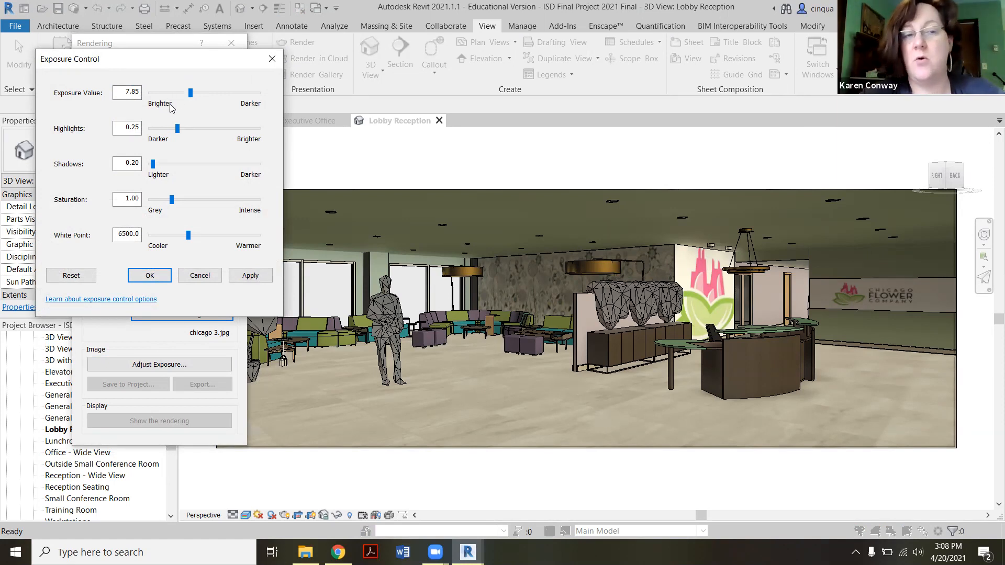
pyautogui.moveTo(174, 96)
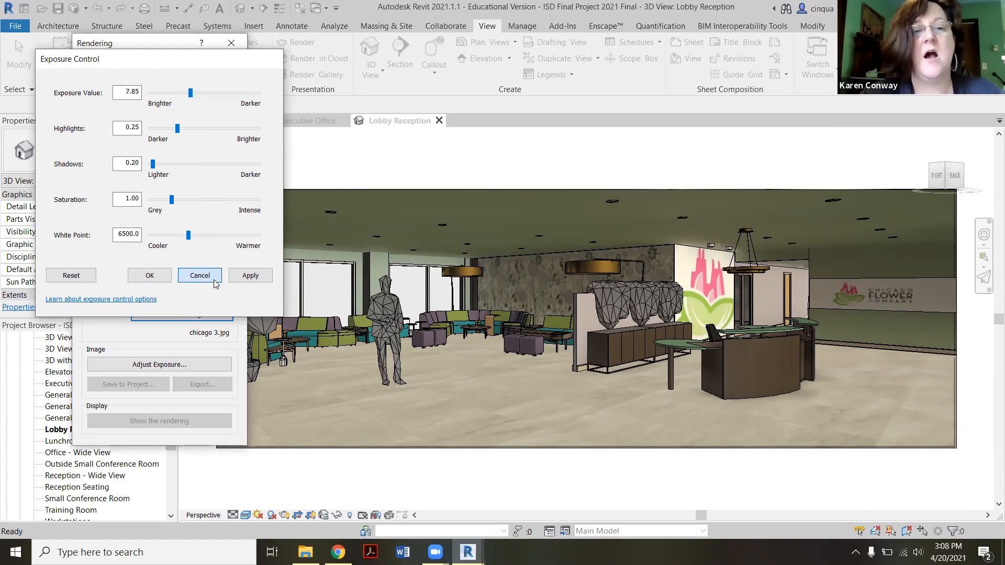
# Step: Cancel the Exposure Control dialog so the exposure stays at its default
pyautogui.click(199, 276)
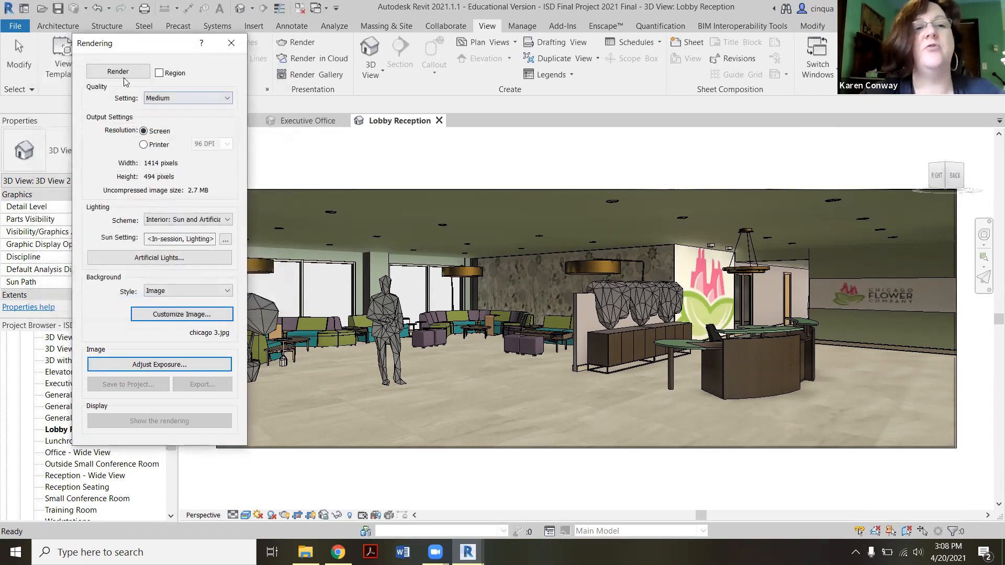
pyautogui.moveTo(125, 79)
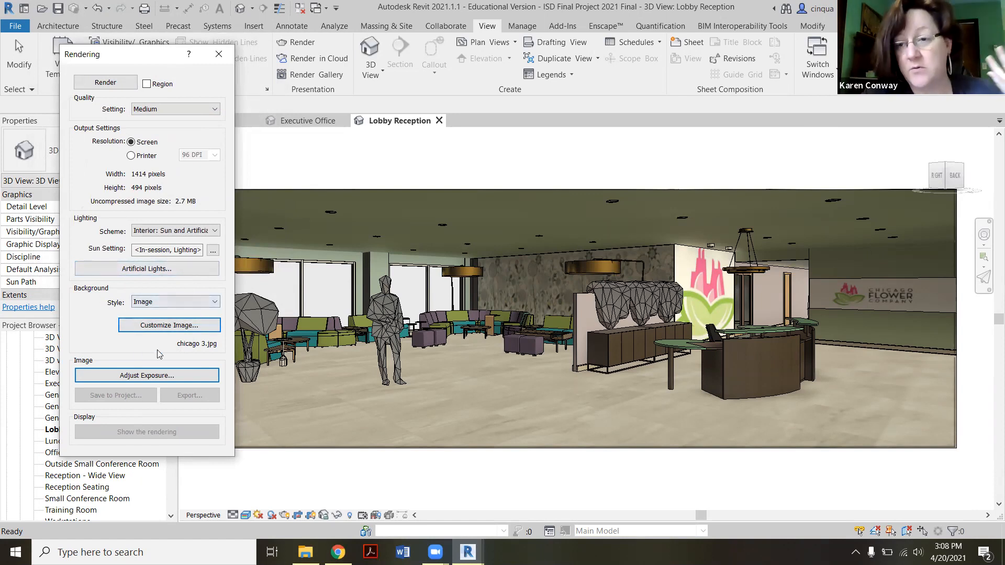
pyautogui.moveTo(151, 375)
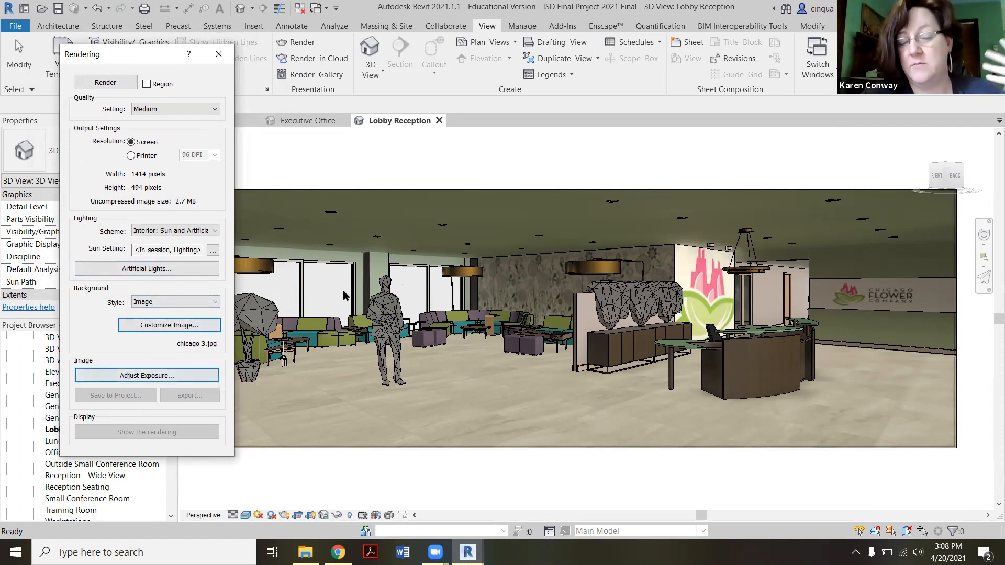
# Step: Close the Rendering dialog without rendering and show the Enscape ribbon tools
pyautogui.click(218, 54)
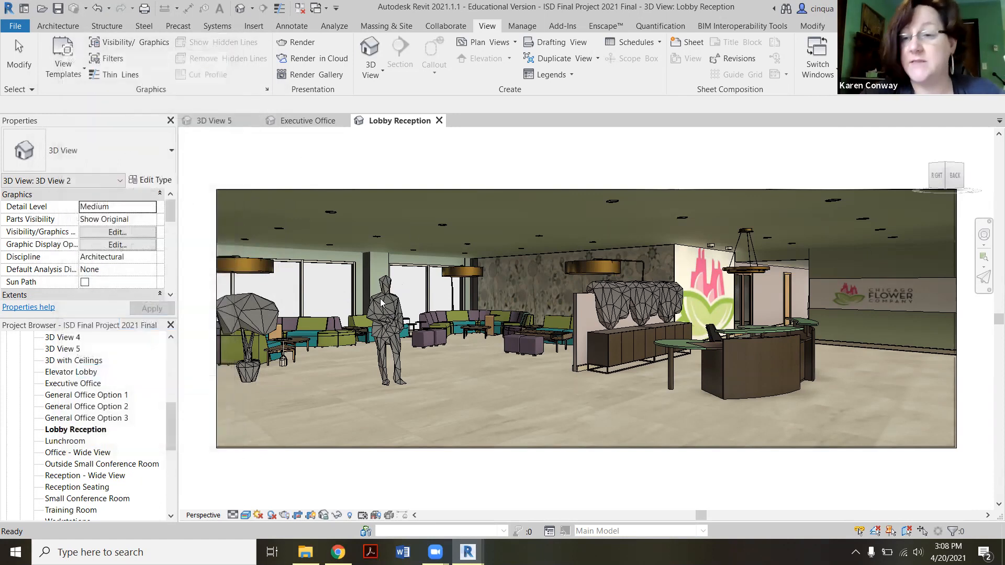
pyautogui.moveTo(467, 377)
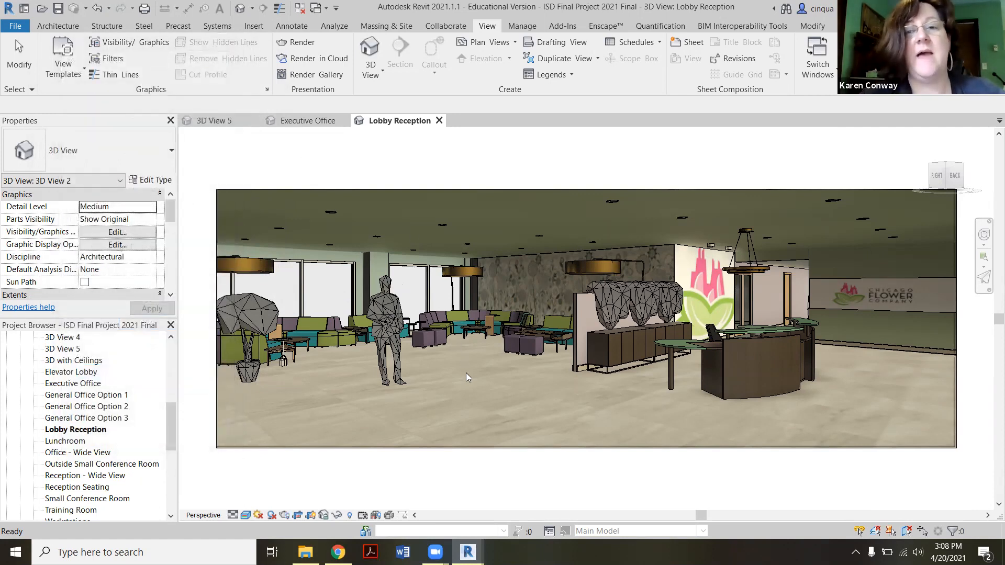
pyautogui.moveTo(606, 29)
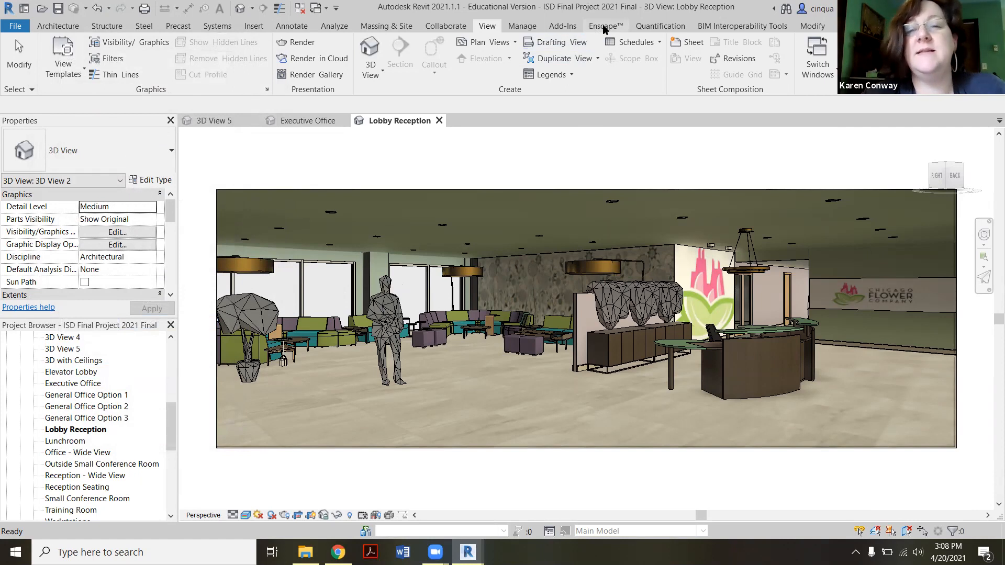
pyautogui.click(605, 26)
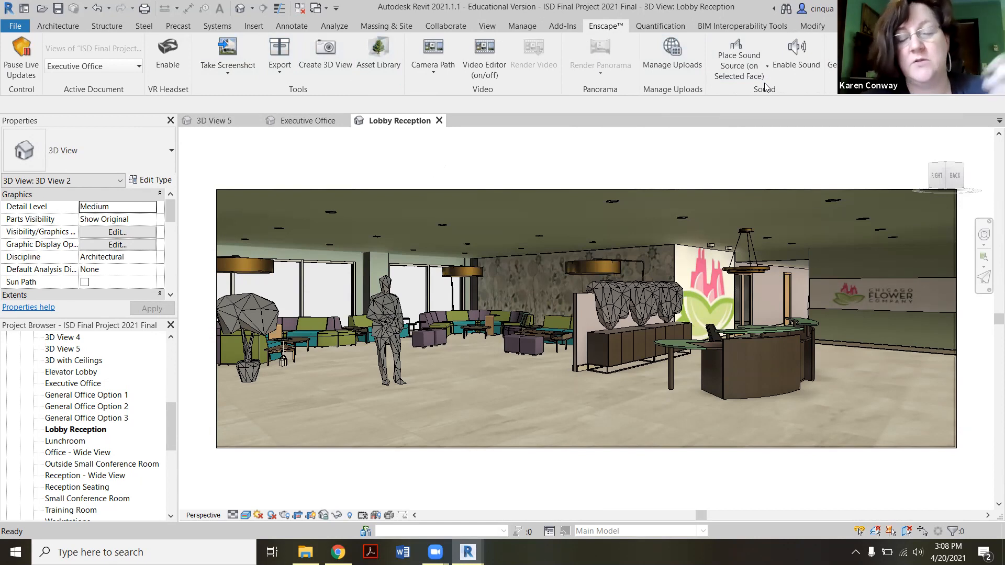
pyautogui.moveTo(838, 125)
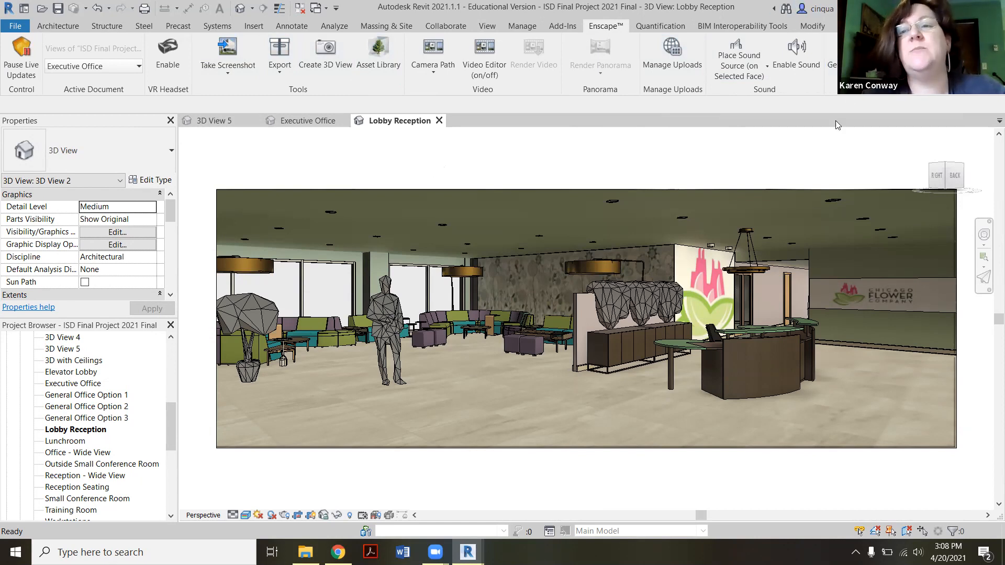
pyautogui.moveTo(890, 133)
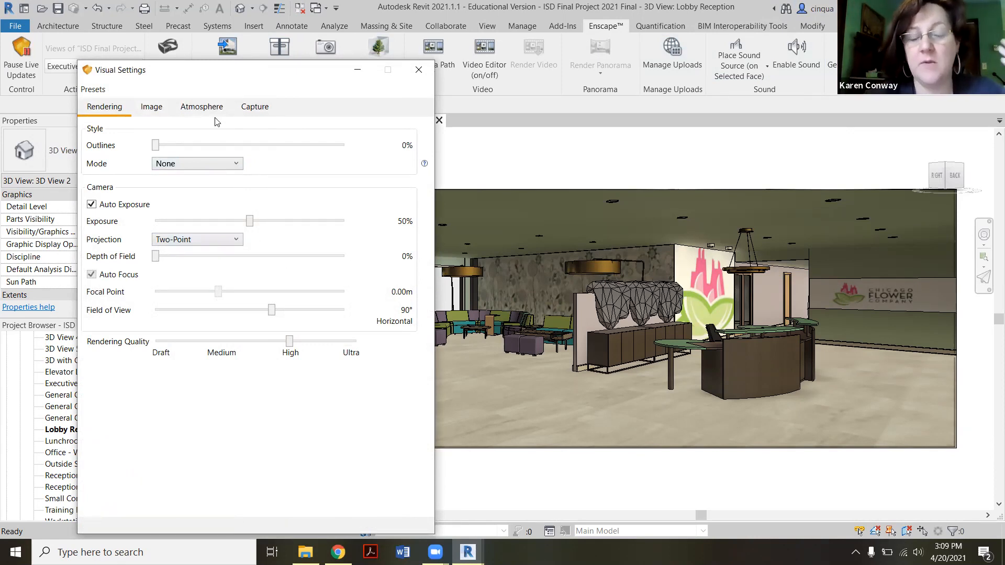
pyautogui.click(201, 107)
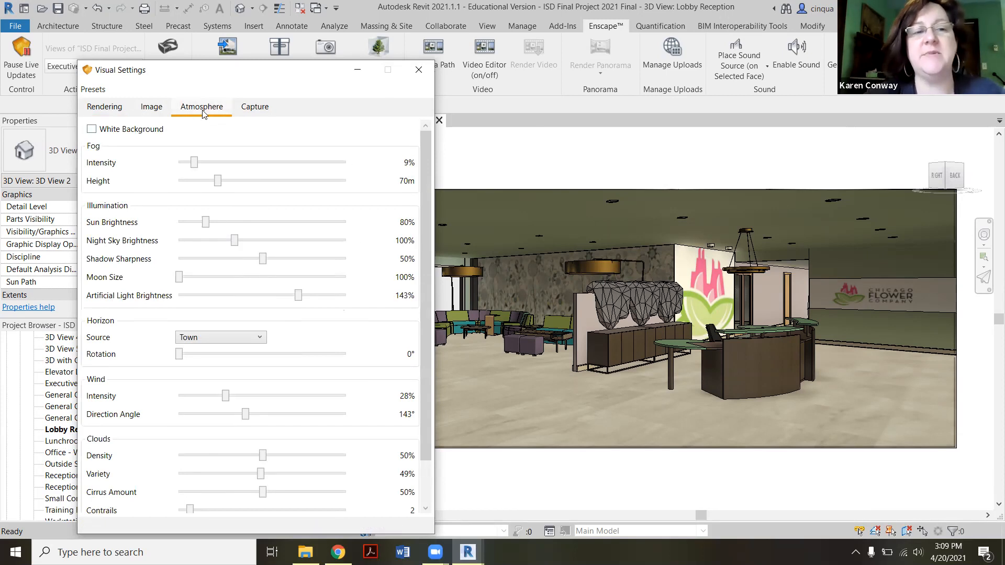
pyautogui.moveTo(129, 364)
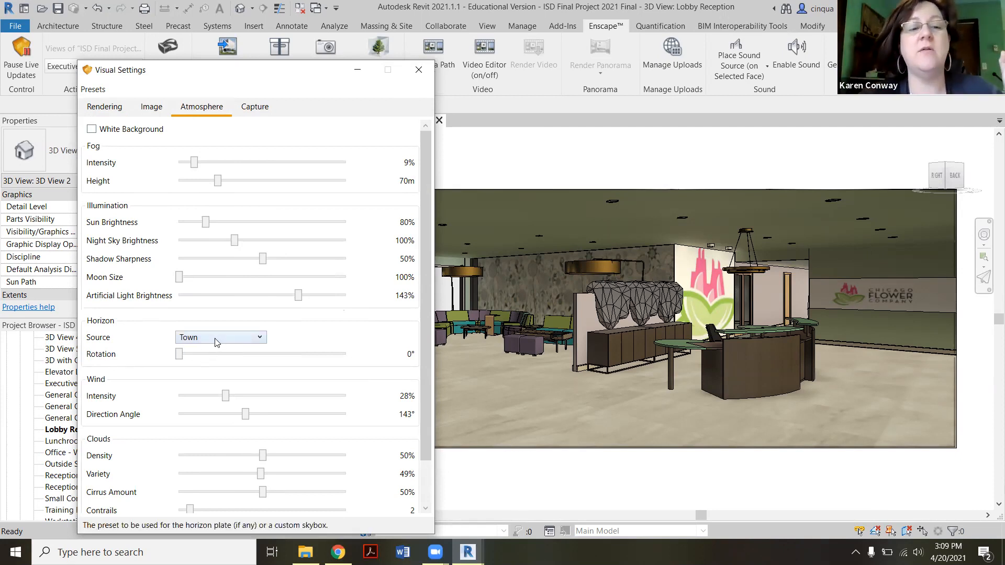
pyautogui.click(221, 337)
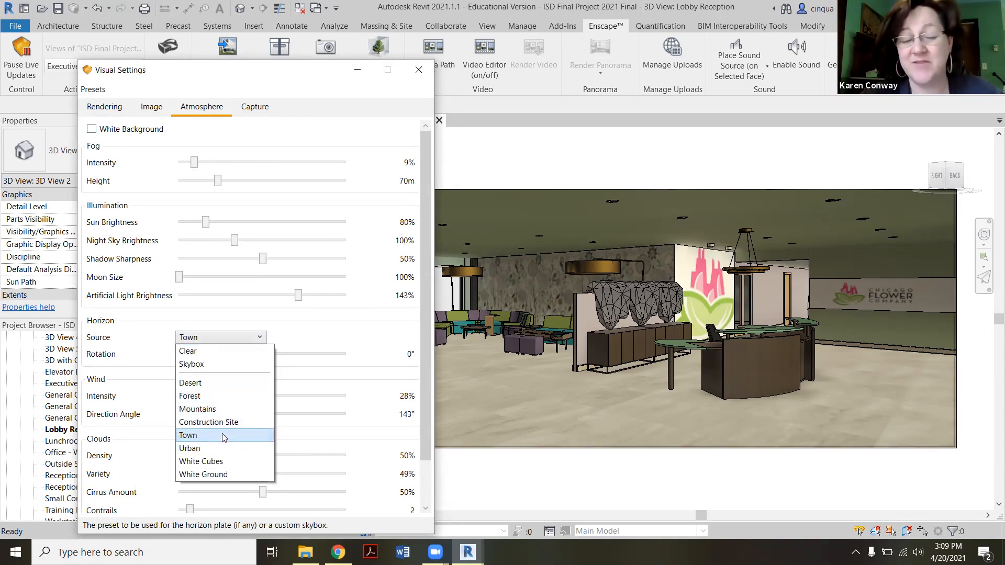
pyautogui.click(188, 436)
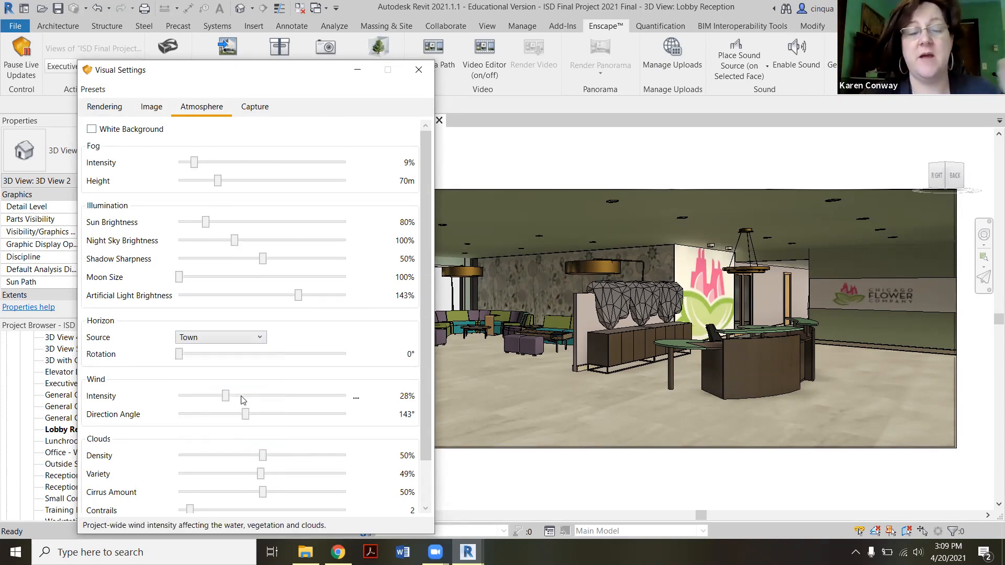
pyautogui.scroll(-3)
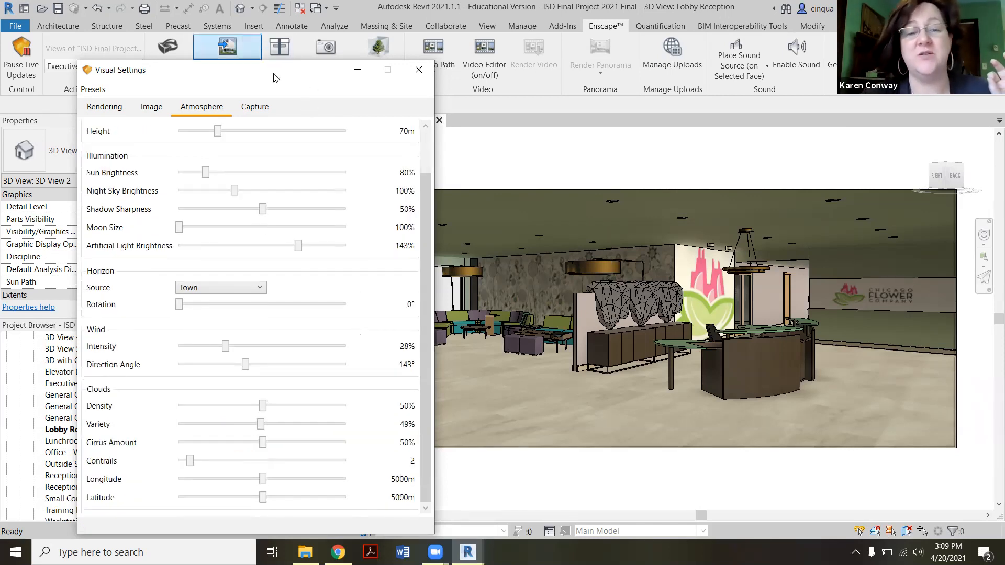
pyautogui.click(418, 69)
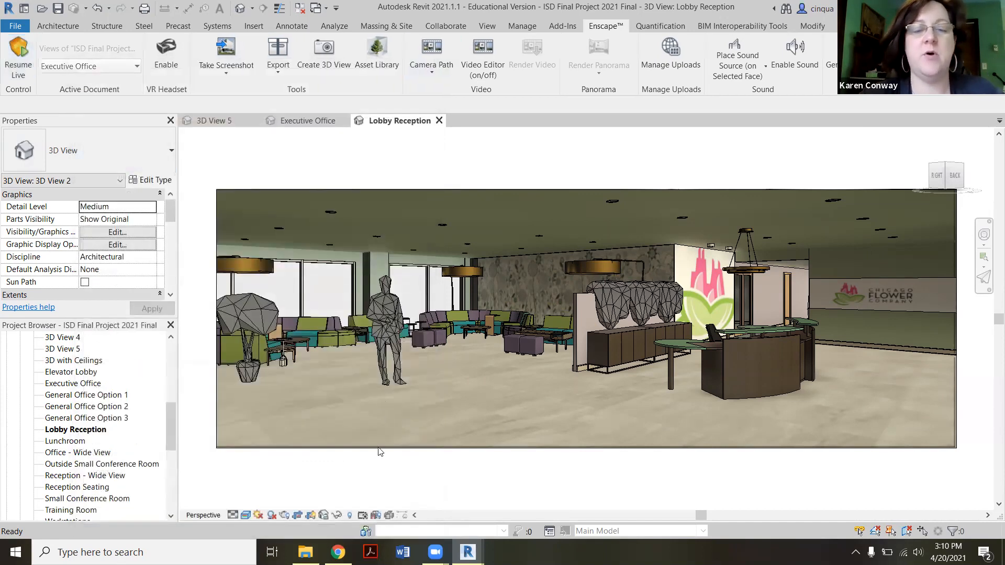
pyautogui.click(18, 55)
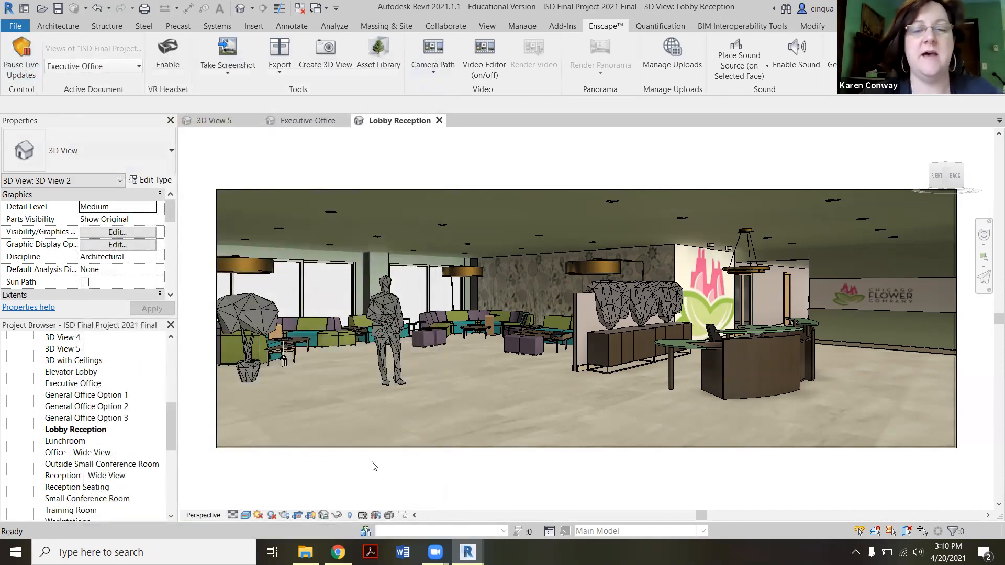
pyautogui.moveTo(467, 552)
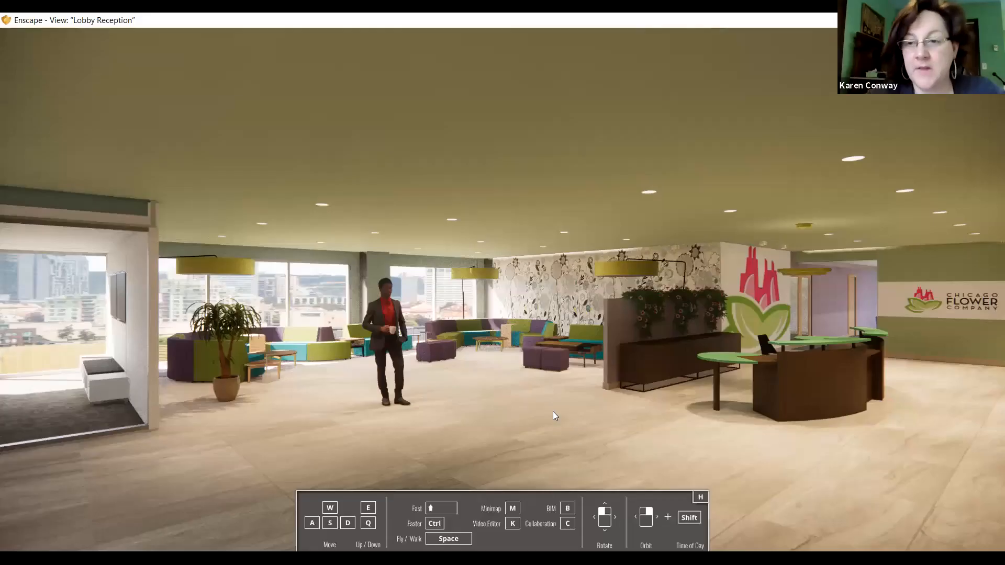
pyautogui.moveTo(503, 383)
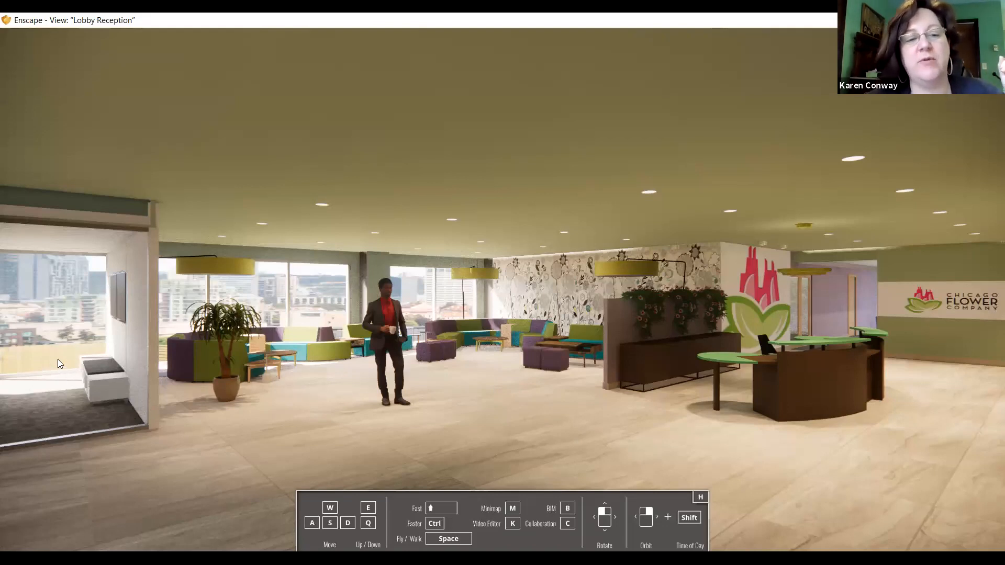
pyautogui.moveTo(77, 360)
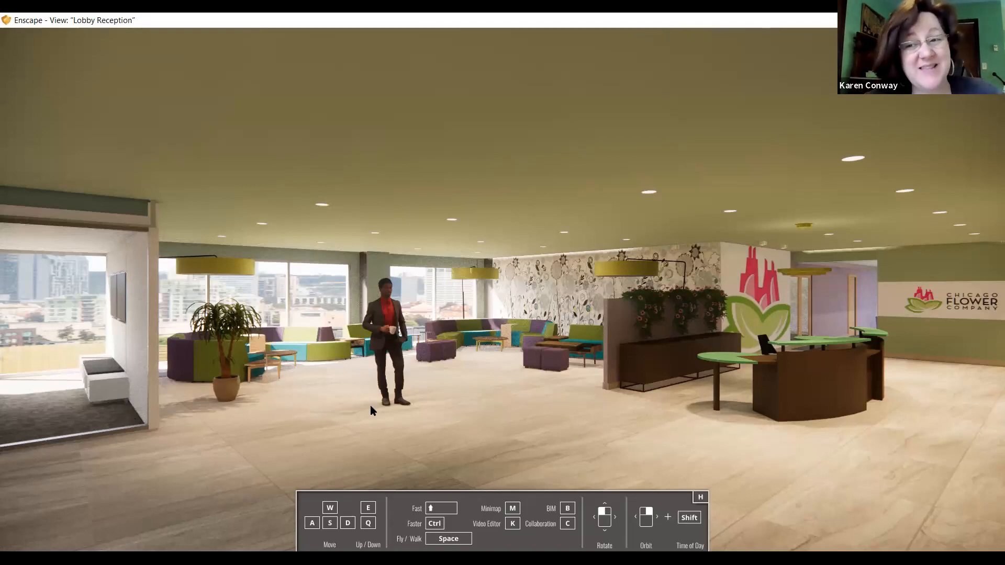
pyautogui.moveTo(228, 392)
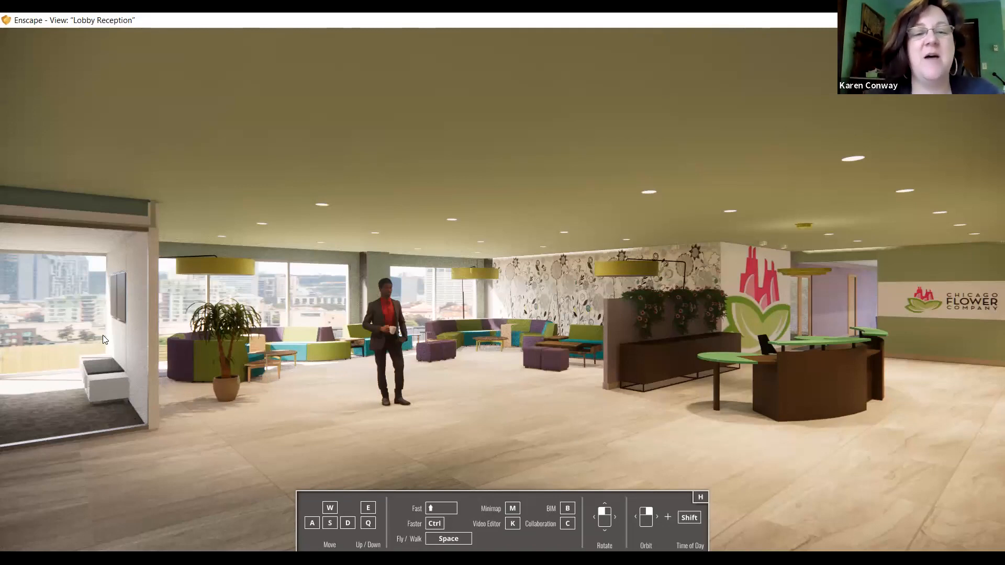
pyautogui.moveTo(303, 374)
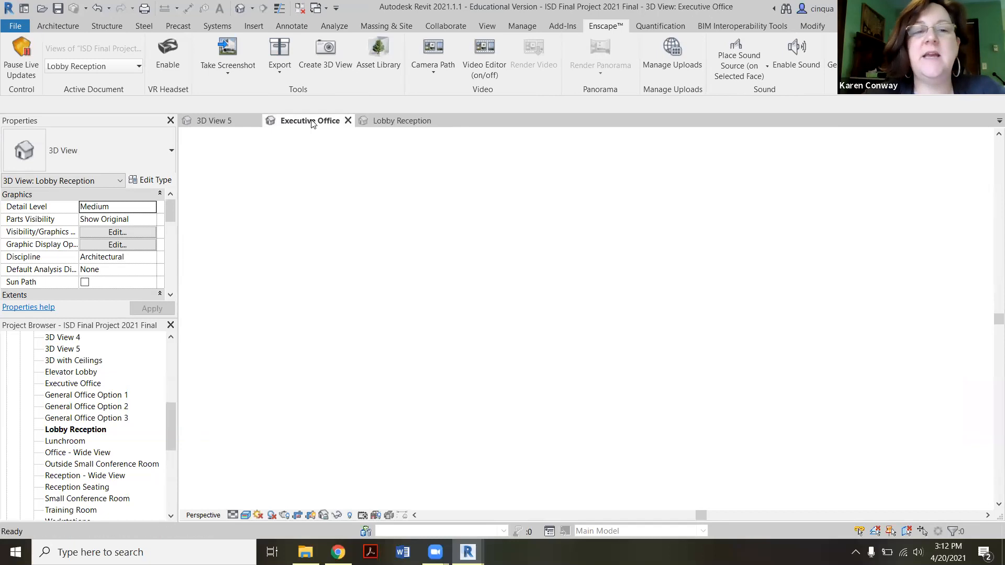
# Step: Switch to the Executive Office 3D view and briefly review its rendering settings
pyautogui.click(310, 121)
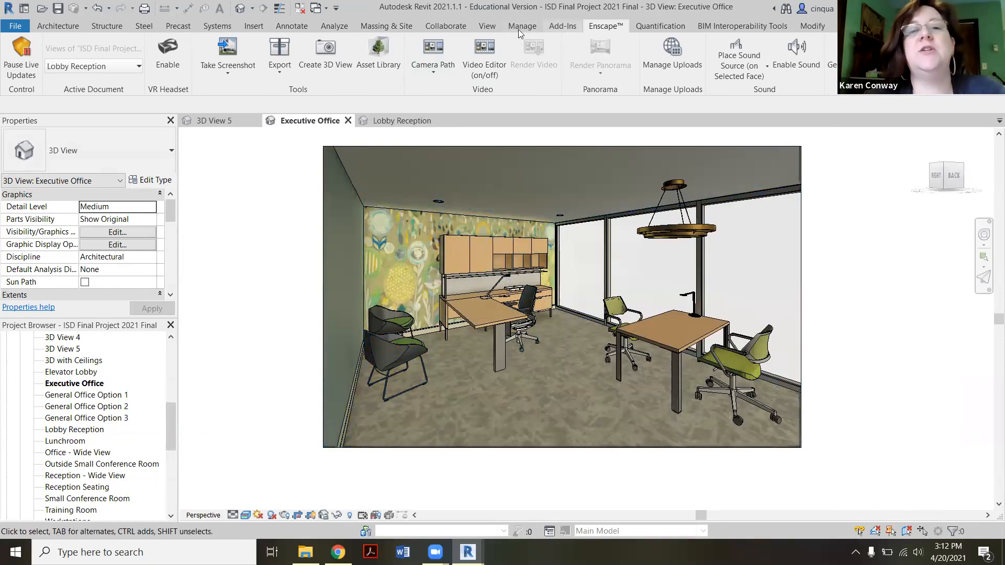
pyautogui.click(487, 25)
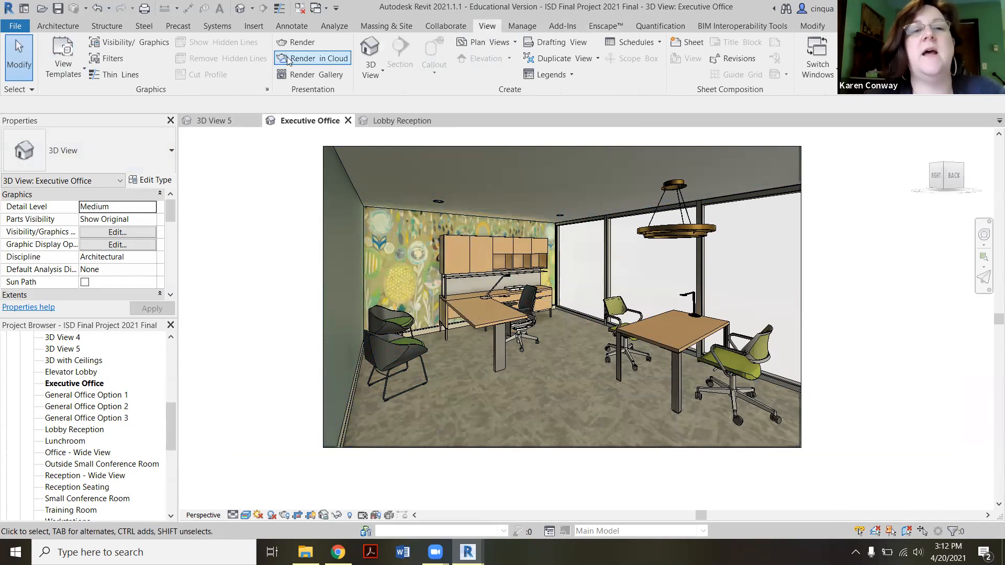
pyautogui.click(298, 42)
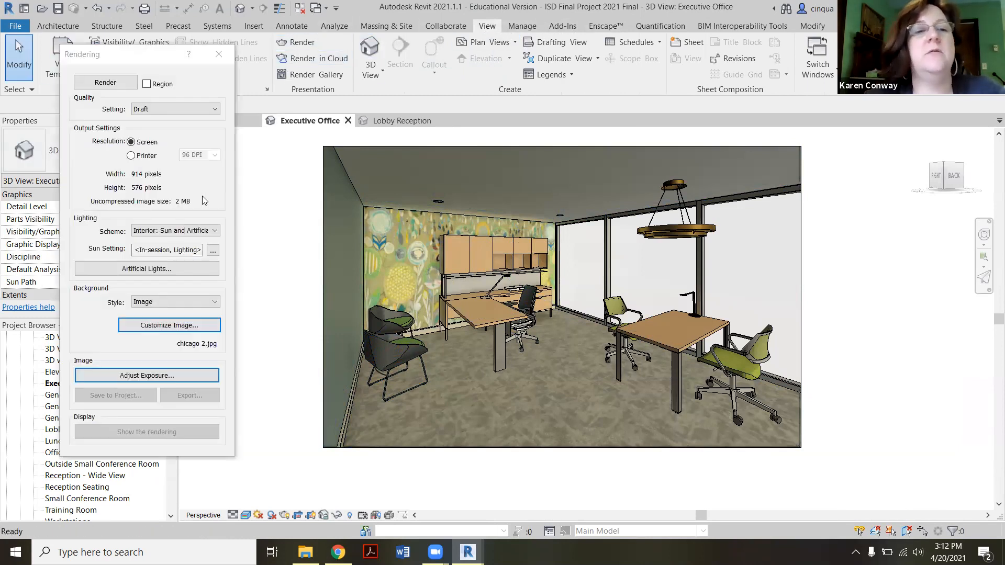
pyautogui.moveTo(182, 239)
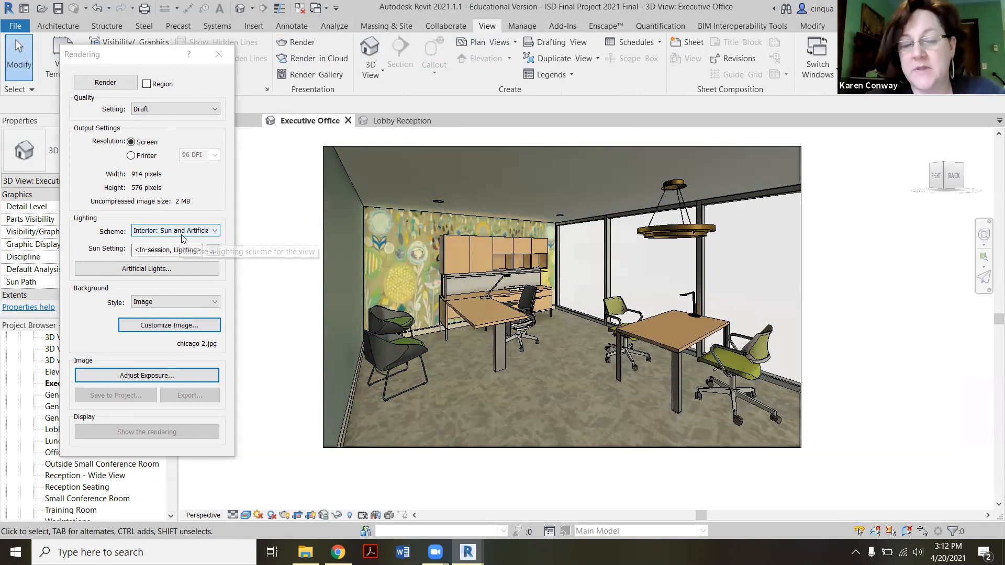
pyautogui.moveTo(485, 237)
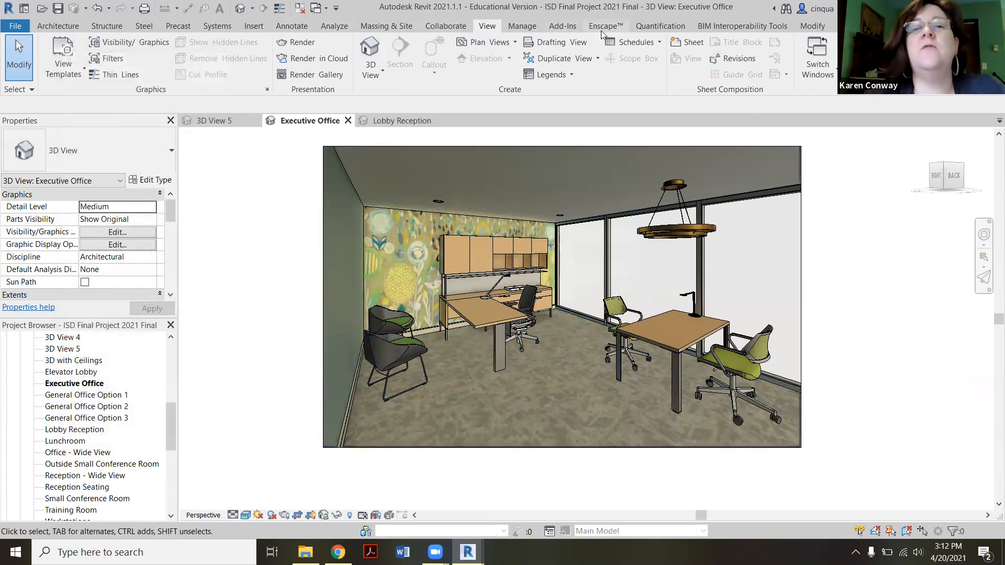
# Step: Pause Enscape live updates and bring the Enscape render window forward
pyautogui.click(605, 25)
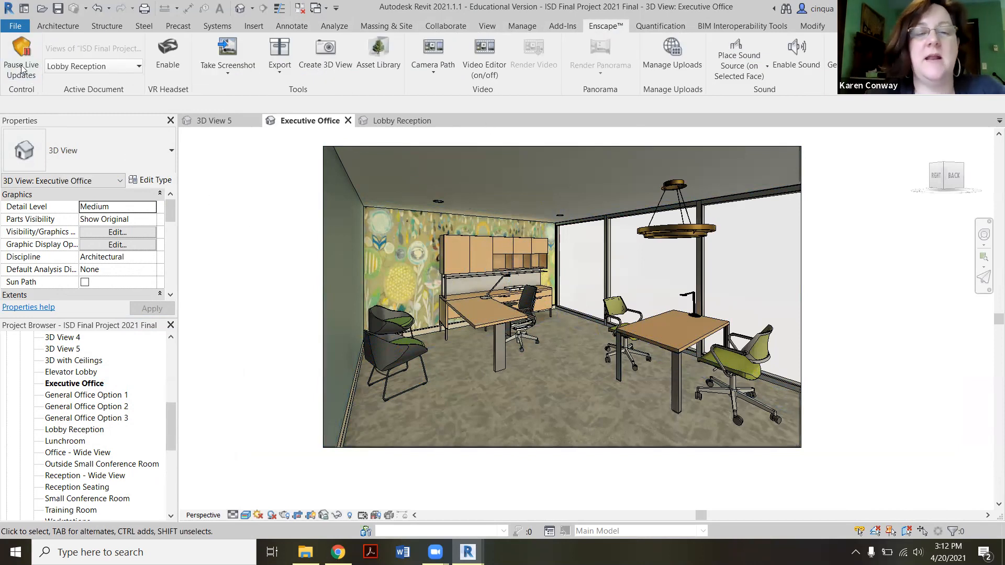
pyautogui.click(20, 52)
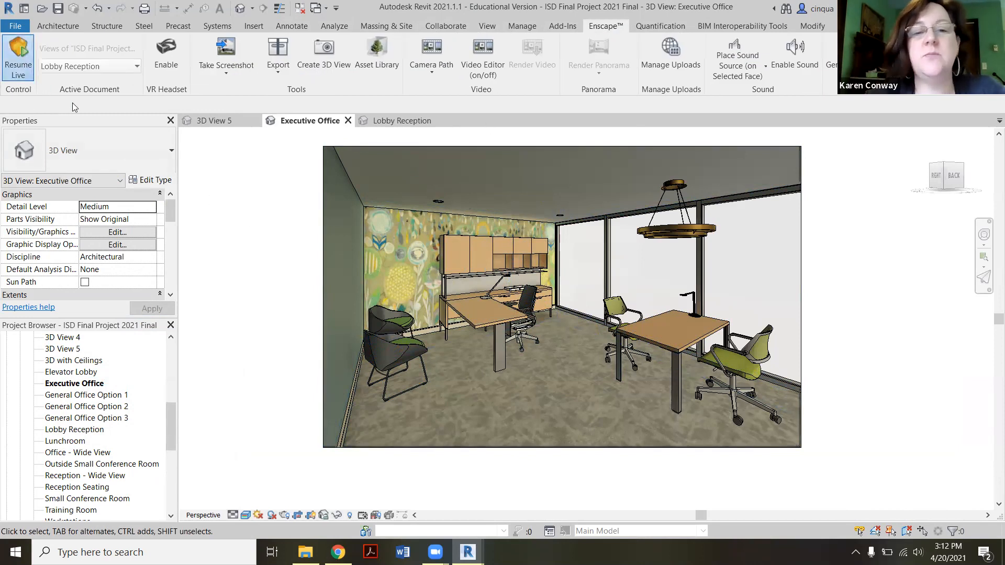
pyautogui.moveTo(467, 552)
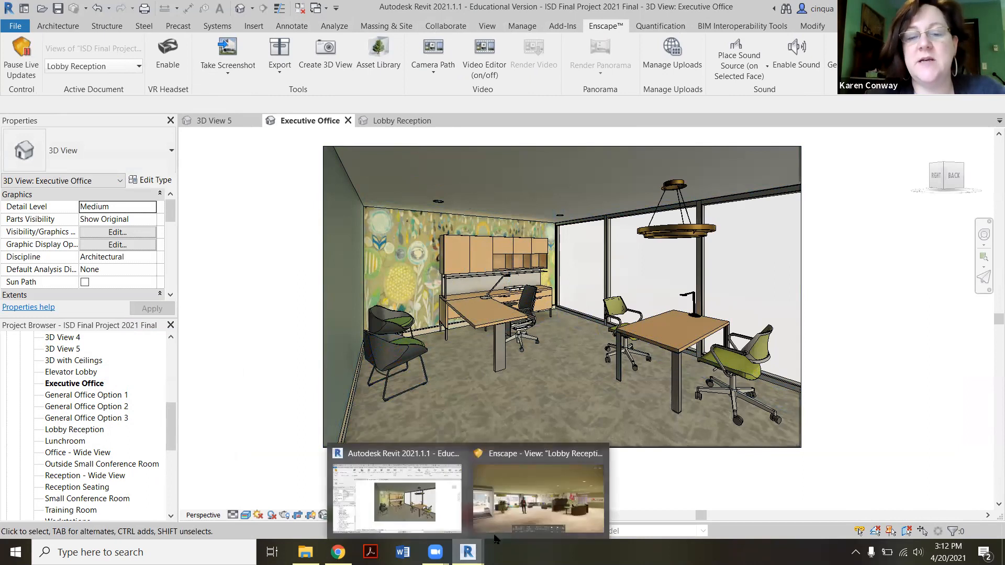
pyautogui.click(539, 497)
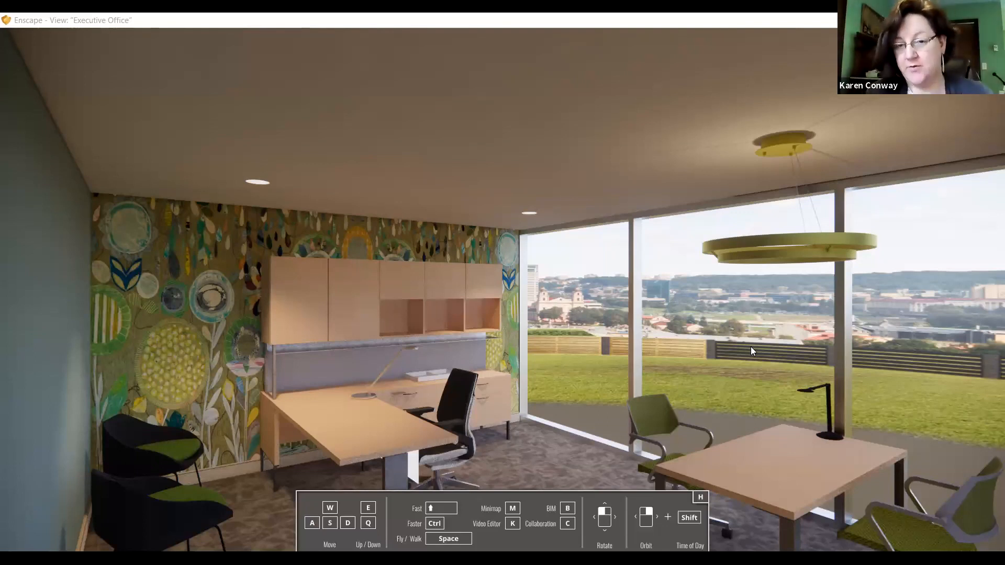
pyautogui.moveTo(550, 454)
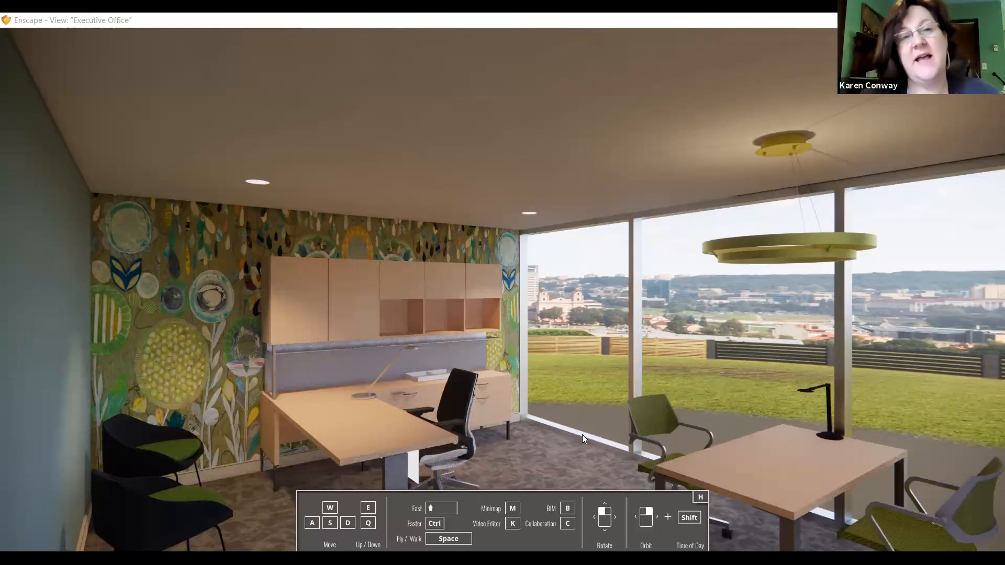
pyautogui.moveTo(591, 419)
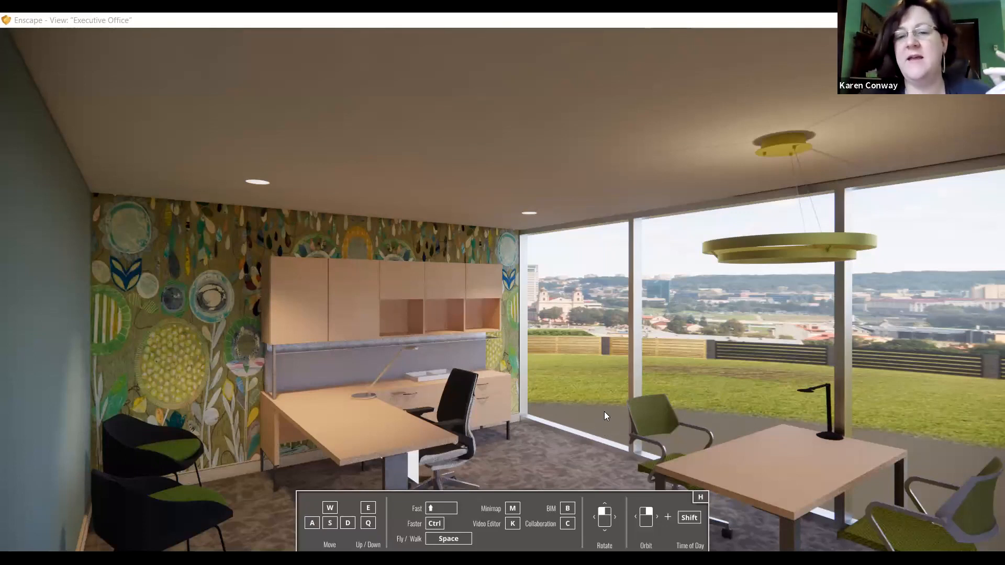
pyautogui.moveTo(626, 327)
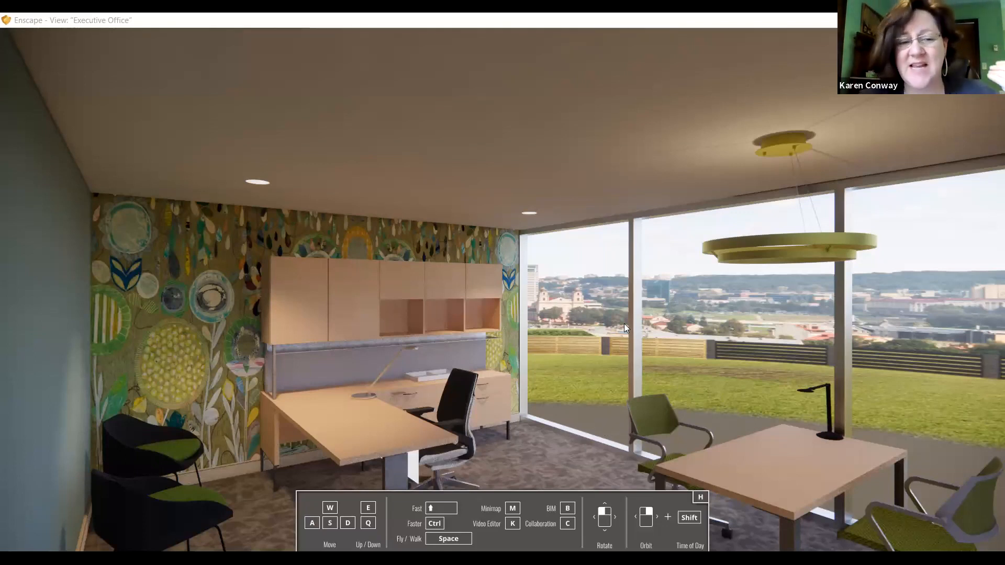
pyautogui.moveTo(483, 375)
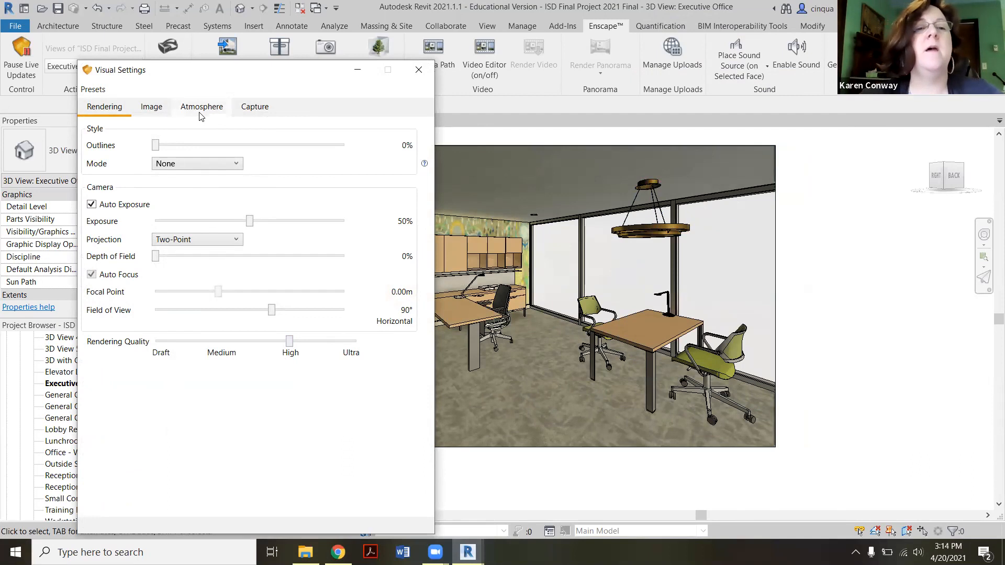
# Step: Enable White Background on the Atmosphere tab and review the Image adjustment settings
pyautogui.click(201, 106)
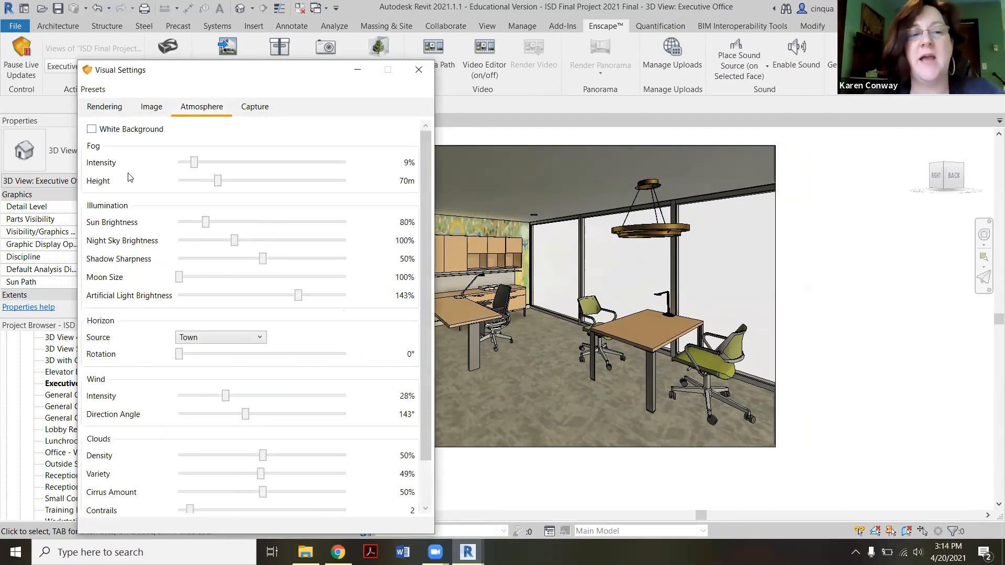
pyautogui.moveTo(80, 228)
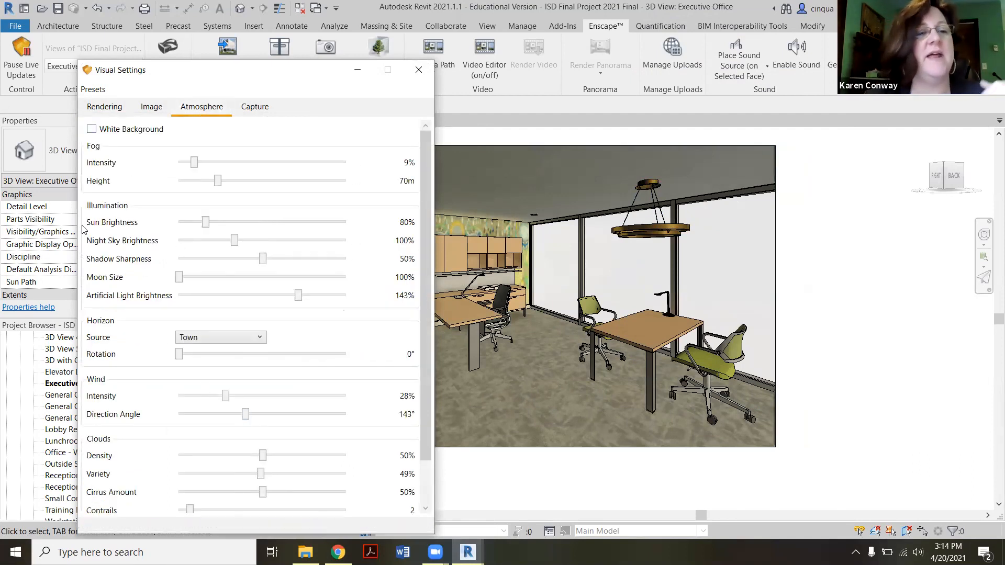
pyautogui.click(92, 128)
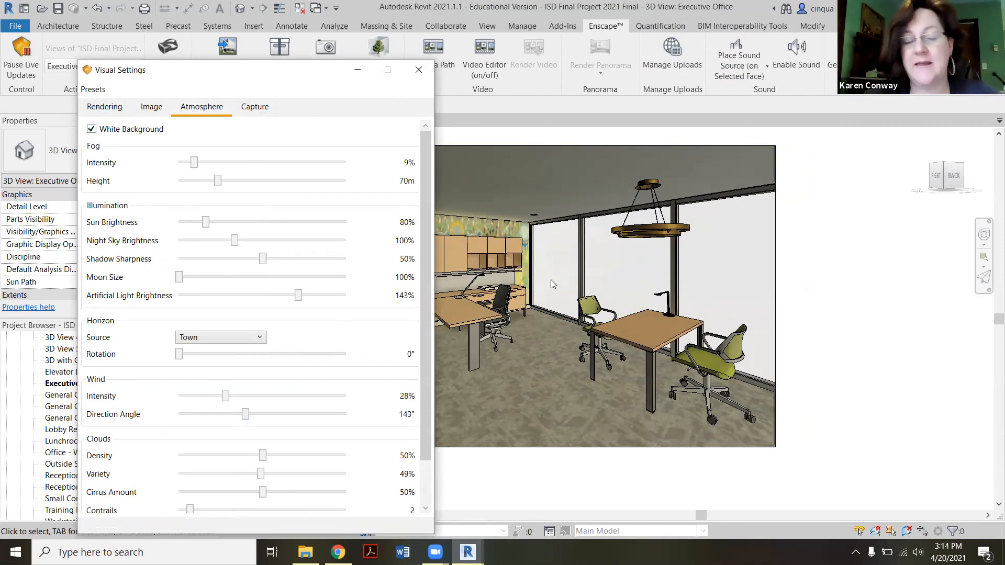
pyautogui.moveTo(188, 209)
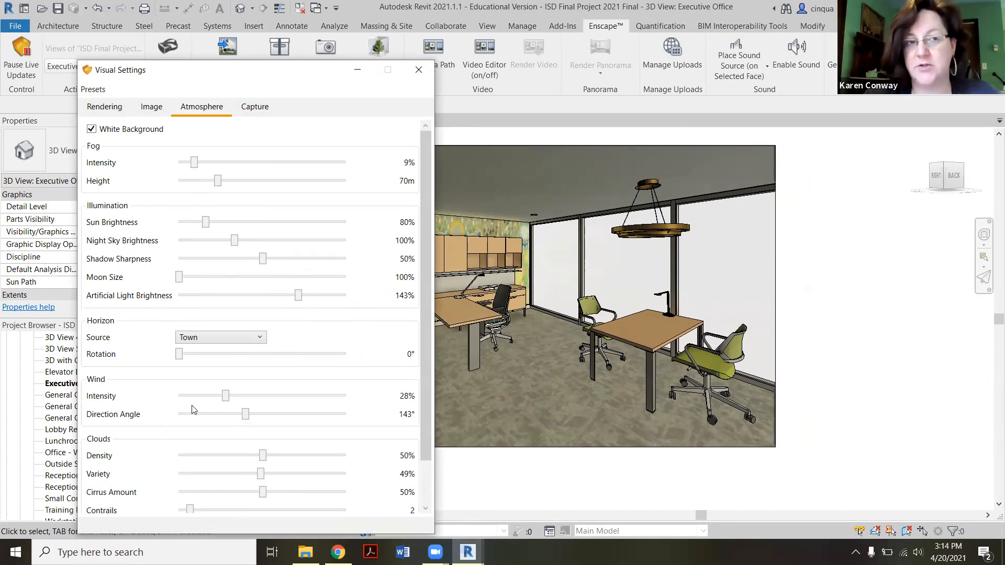
pyautogui.scroll(-3)
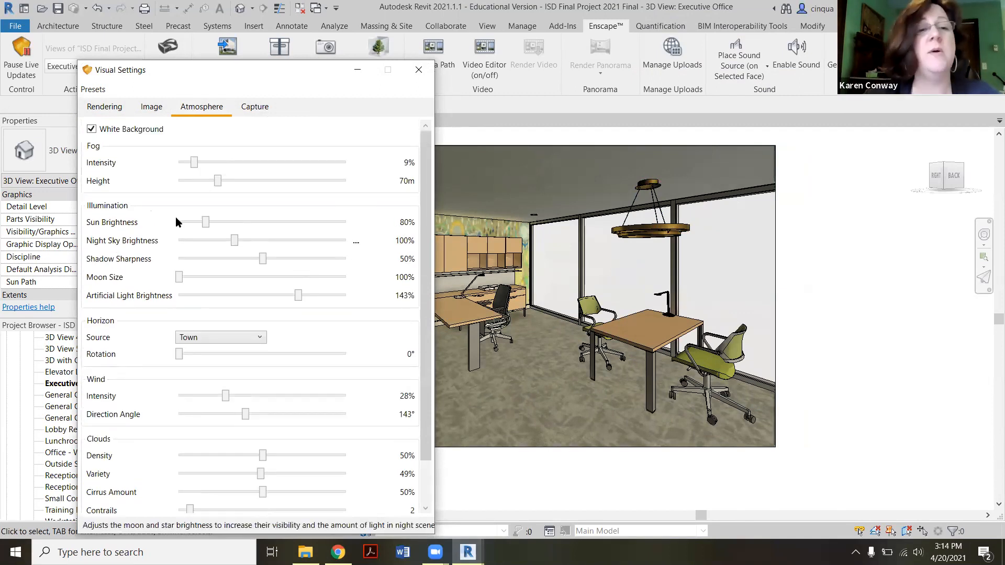
pyautogui.click(150, 107)
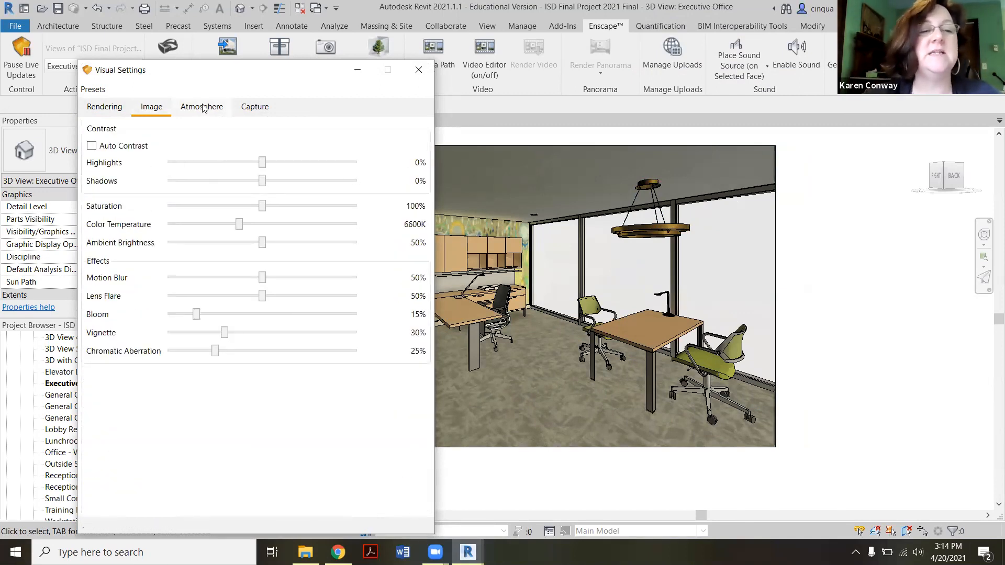
pyautogui.moveTo(163, 187)
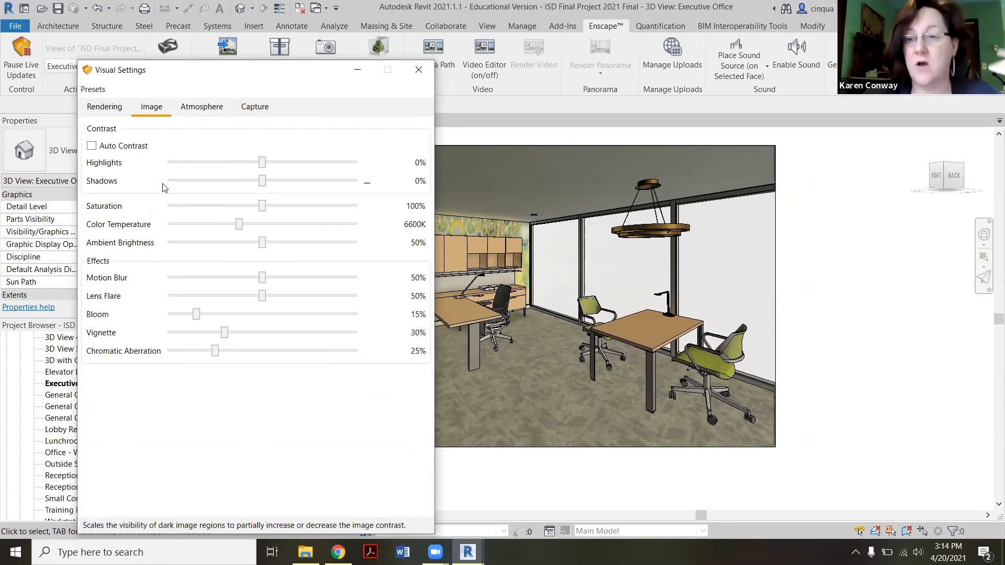
pyautogui.click(201, 107)
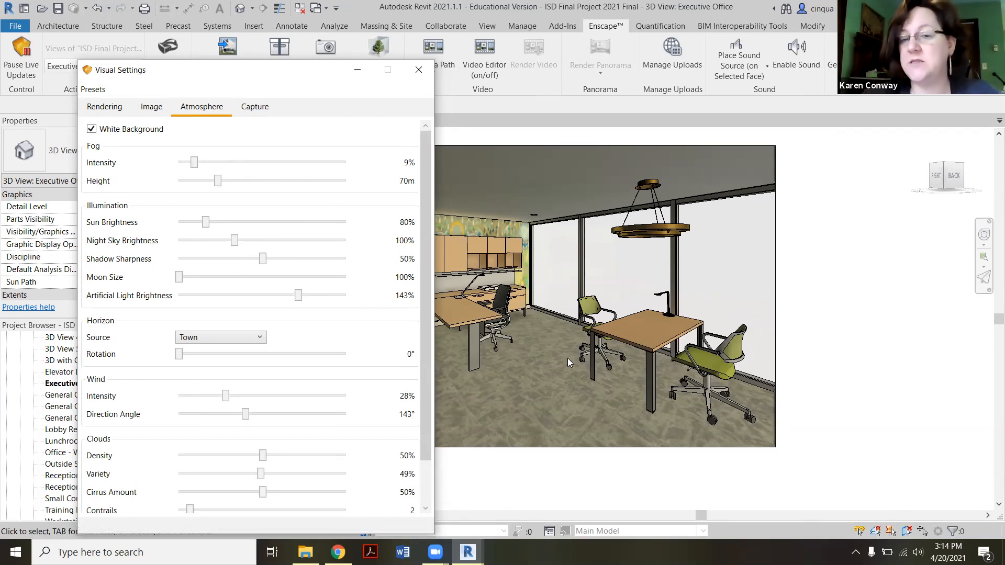
pyautogui.moveTo(554, 355)
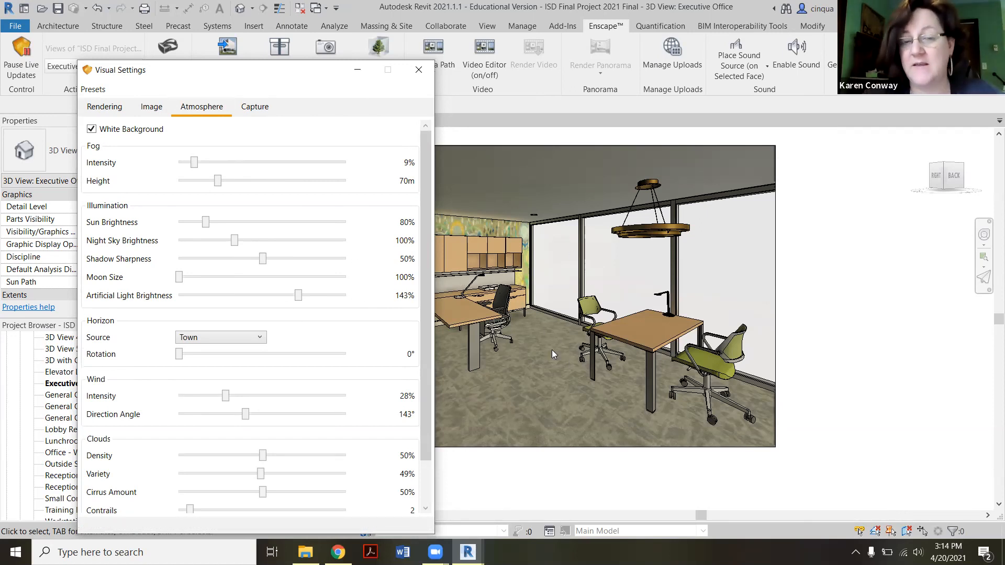
pyautogui.moveTo(560, 277)
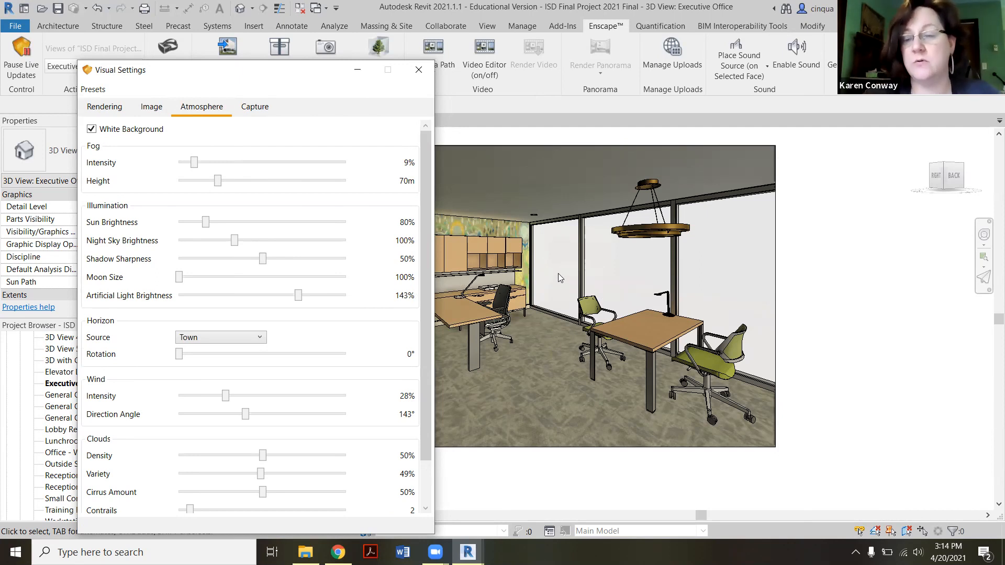
pyautogui.moveTo(144, 103)
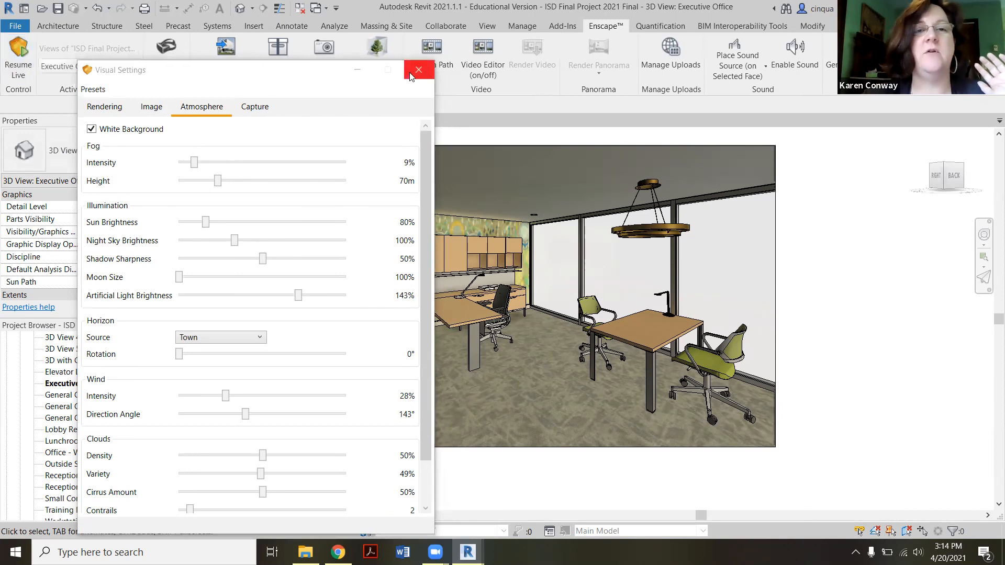
# Step: Close Visual Settings and return to the live Enscape render of the office
pyautogui.click(418, 70)
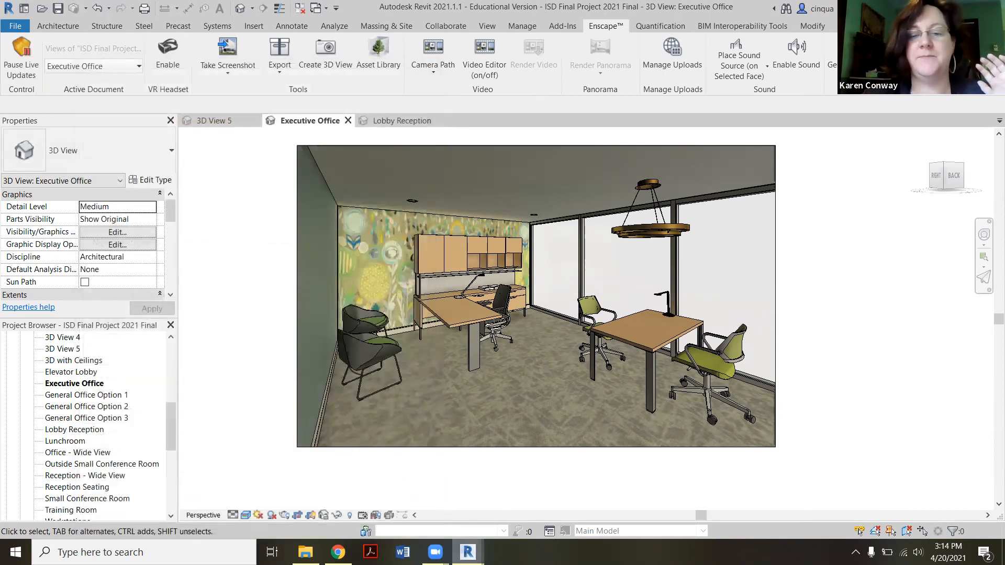
pyautogui.click(168, 49)
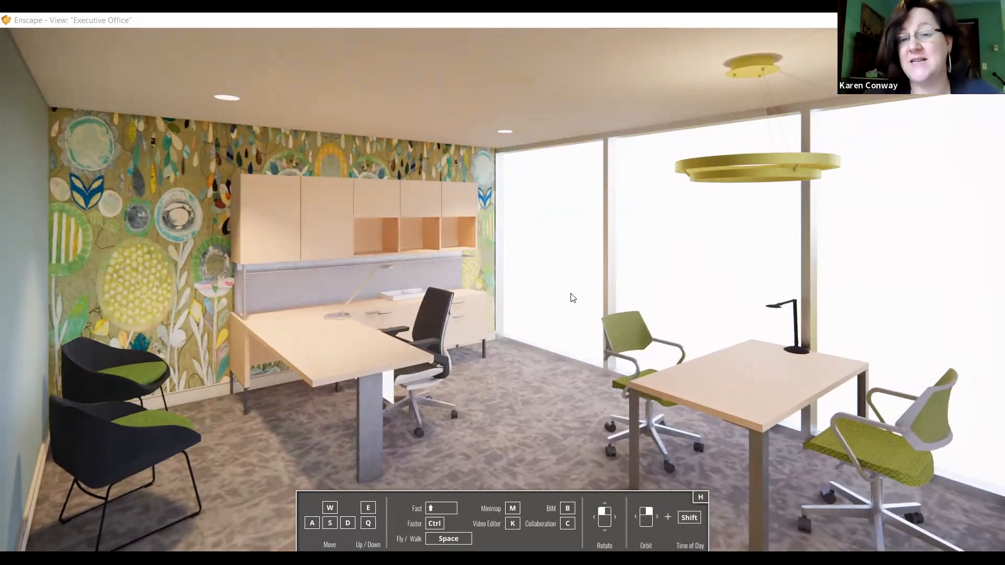
pyautogui.moveTo(570, 276)
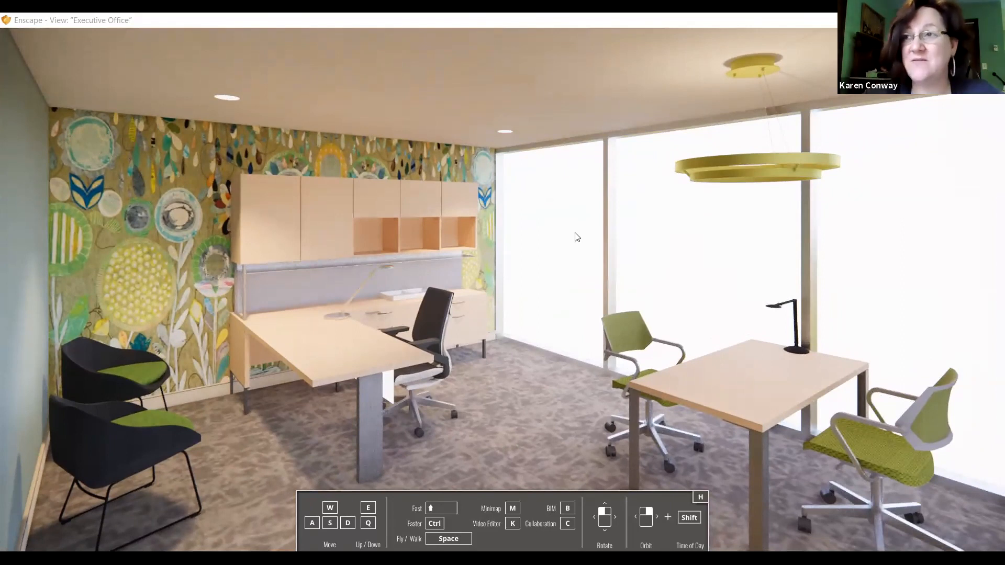
pyautogui.moveTo(581, 299)
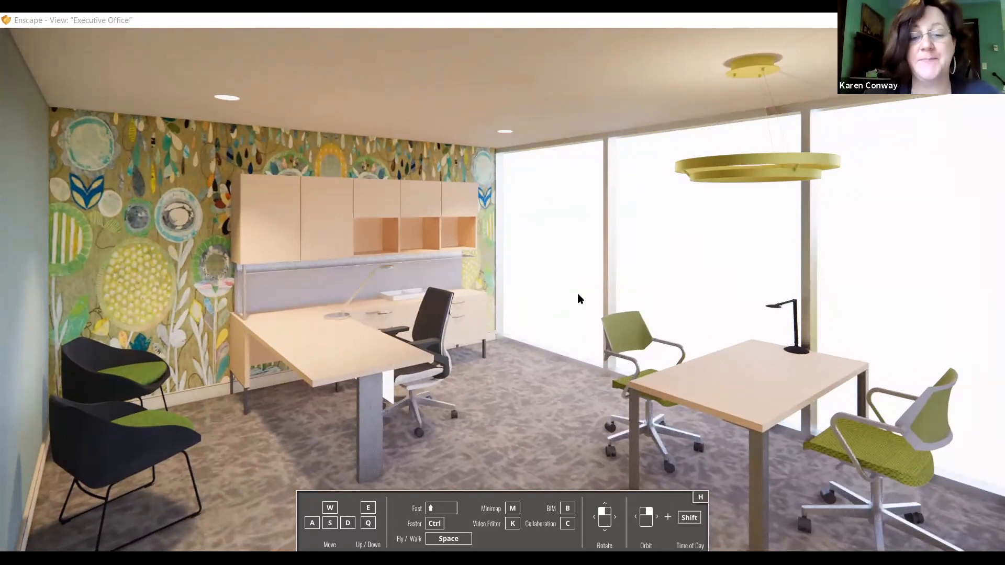
pyautogui.moveTo(551, 477)
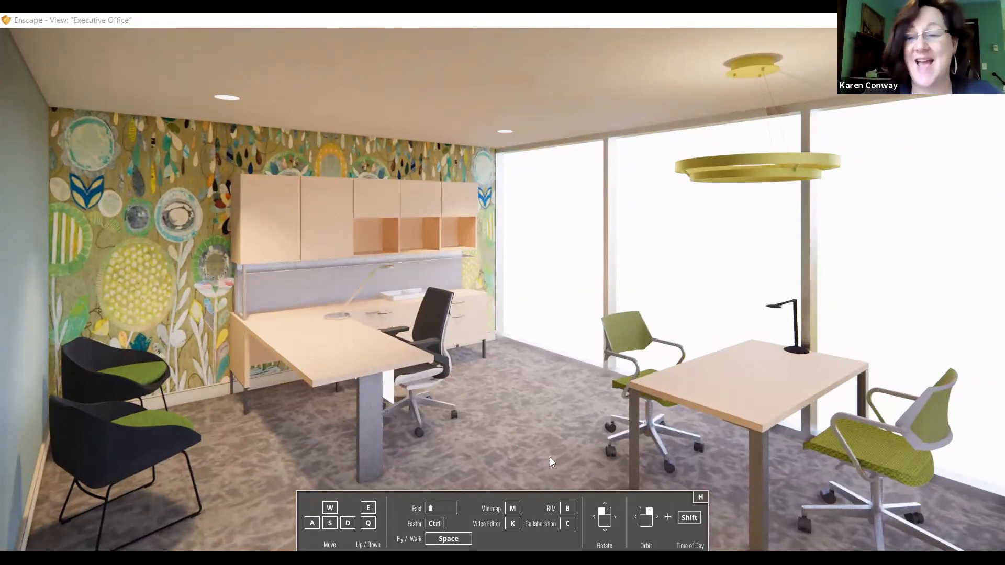